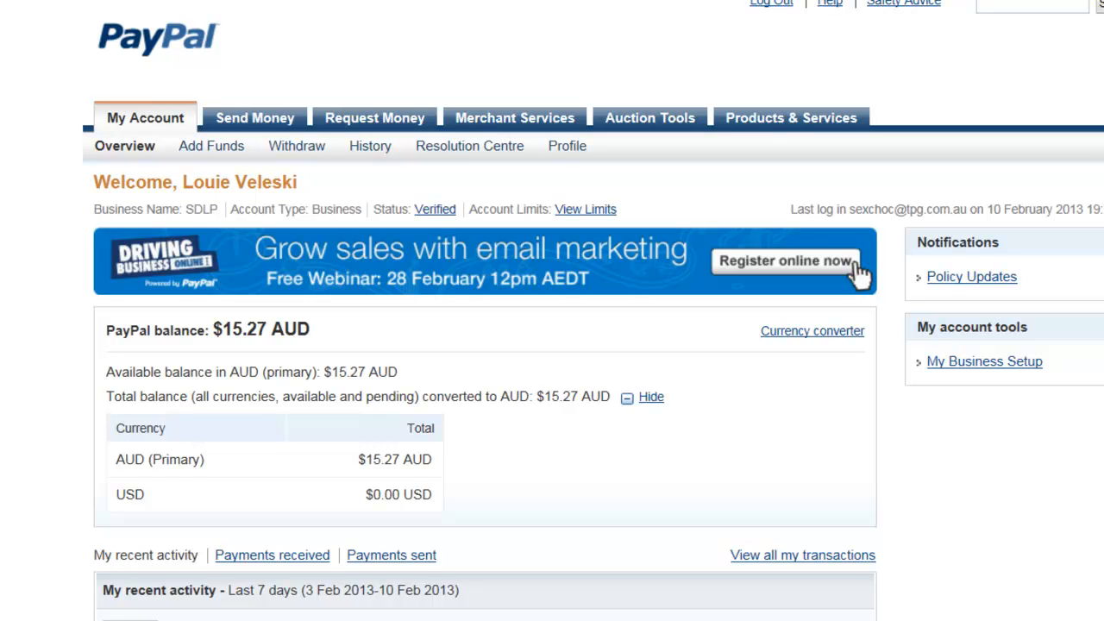
Go from Profile to My Profile and show the My selling tools options.
click(565, 145)
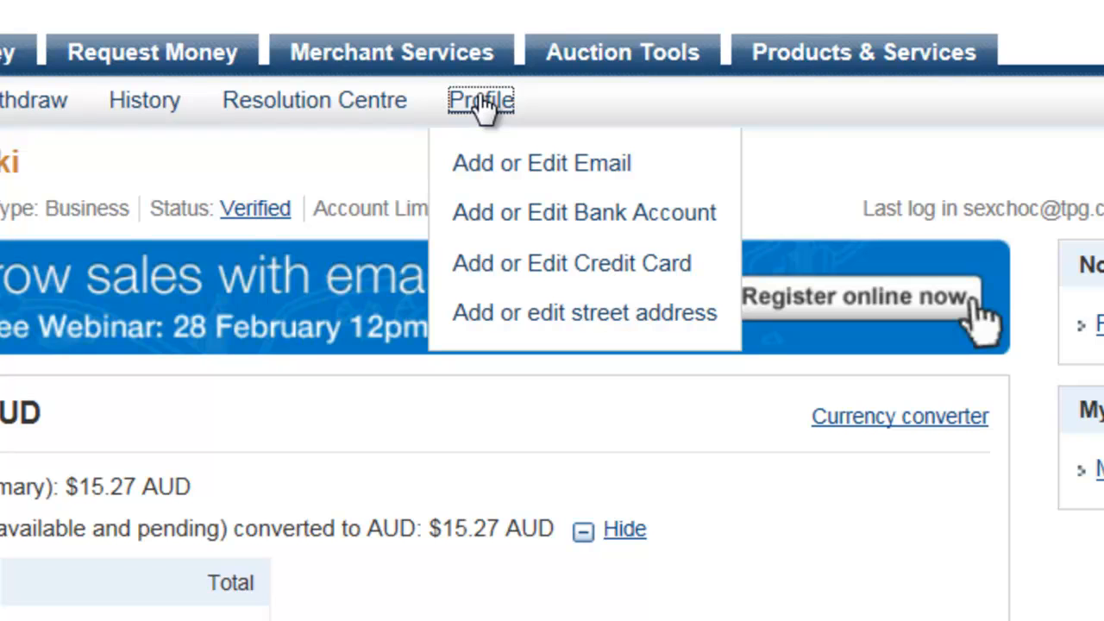
click(480, 99)
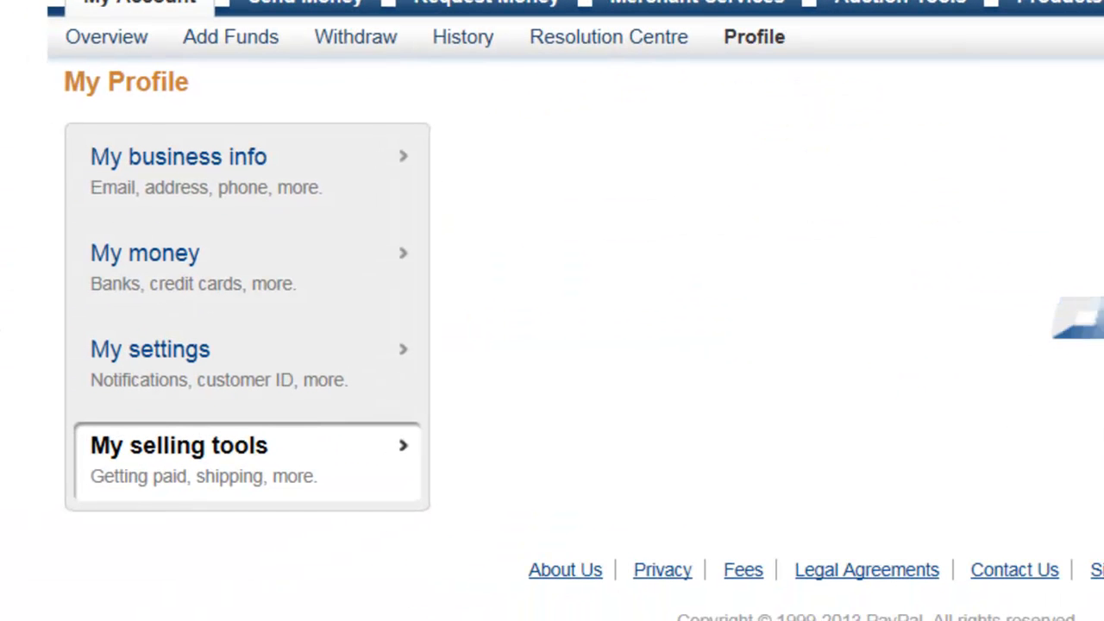
click(179, 445)
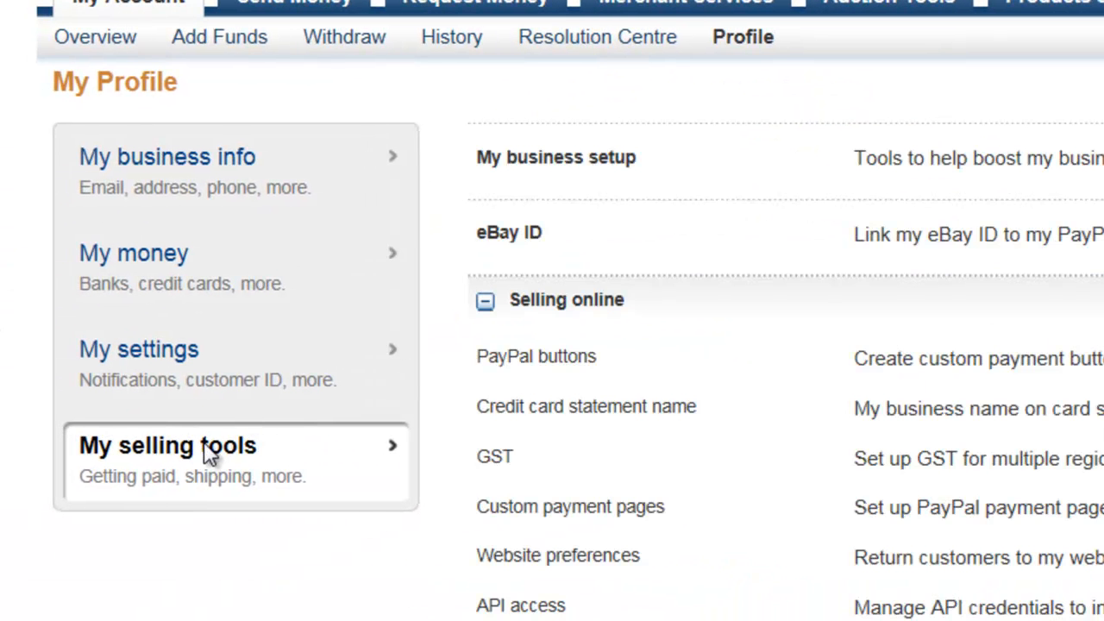
scroll(down, 3)
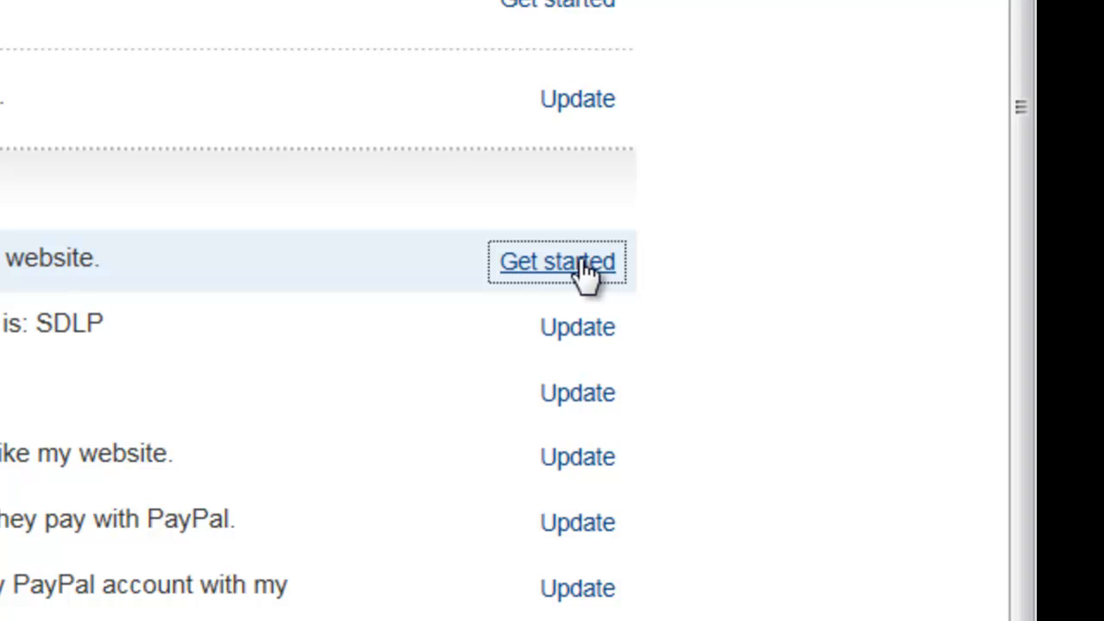
Begin a new PayPal button from Get started and choose Instalment Plan as its type.
click(557, 262)
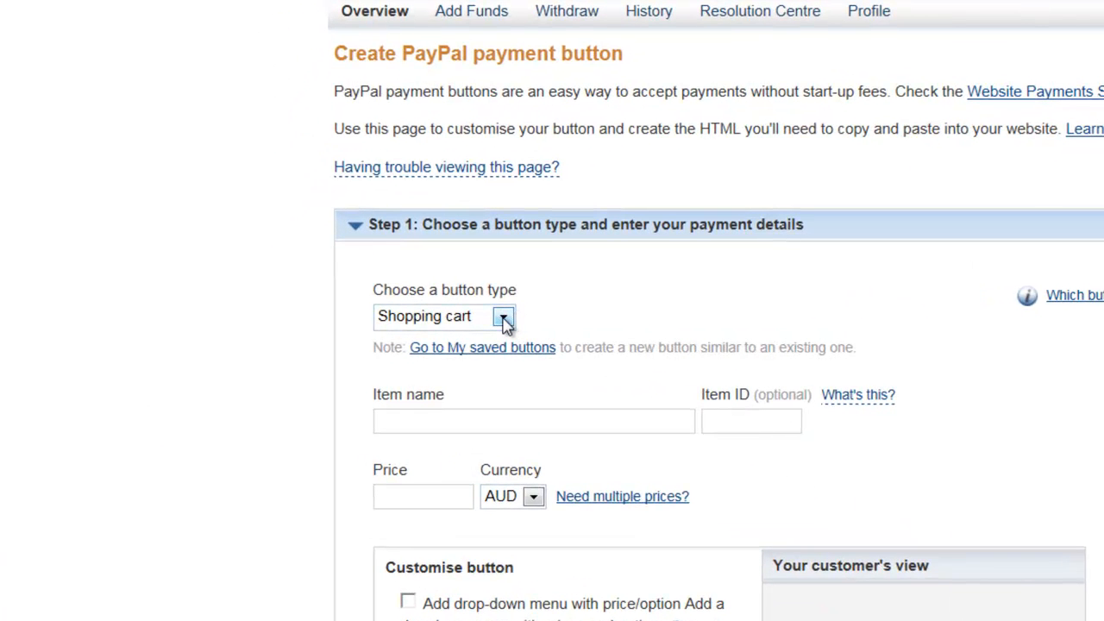
click(503, 316)
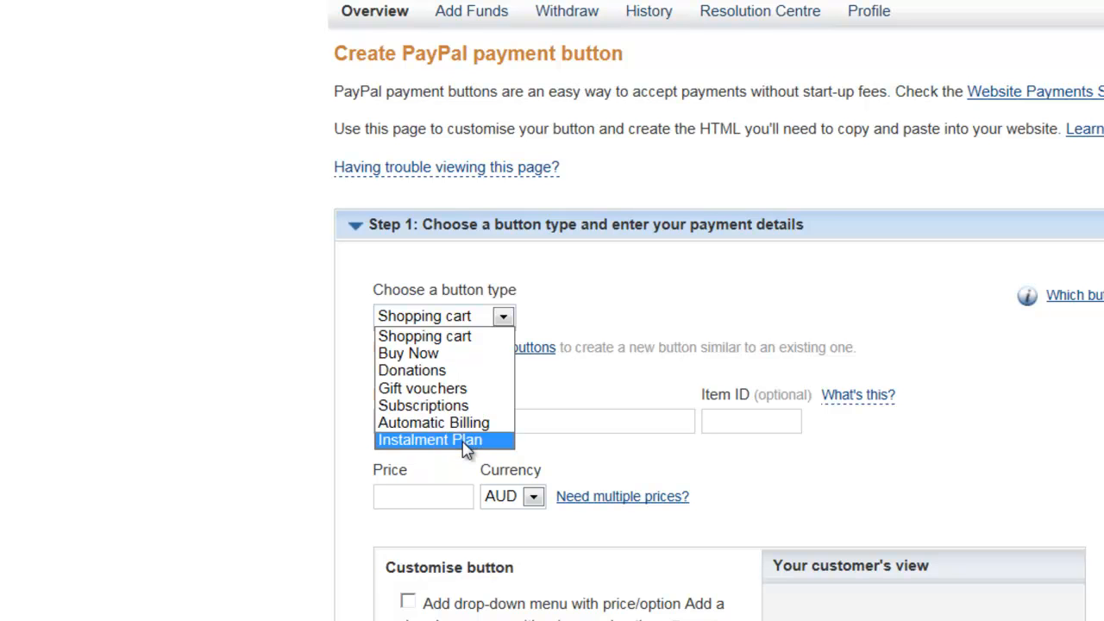
click(427, 440)
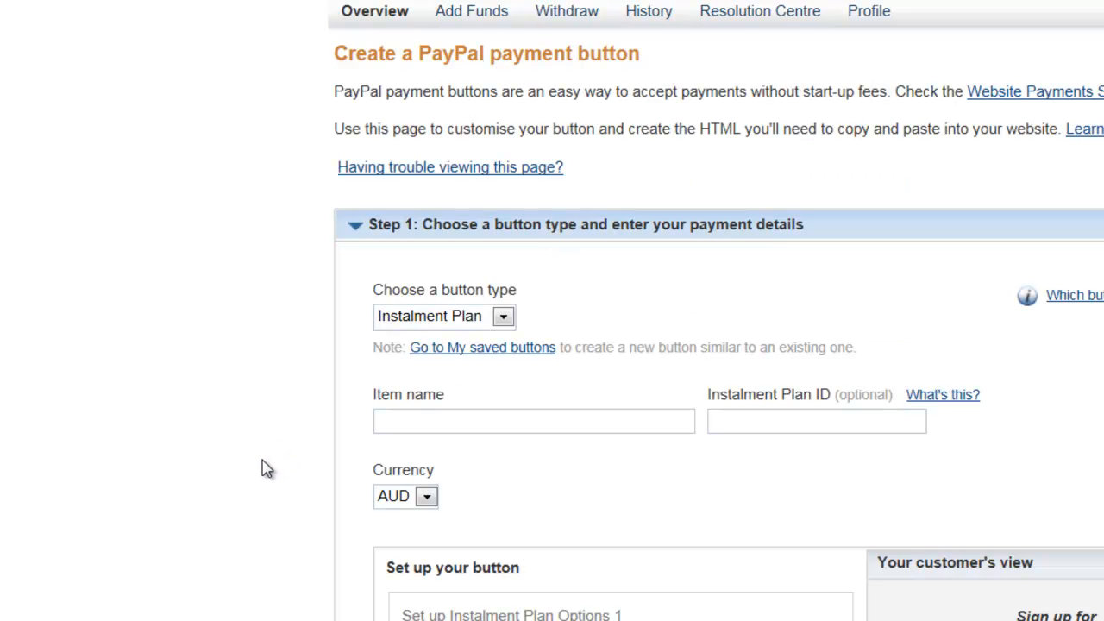
Enter Test as the item name and move down to the instalment options.
scroll(down, 3)
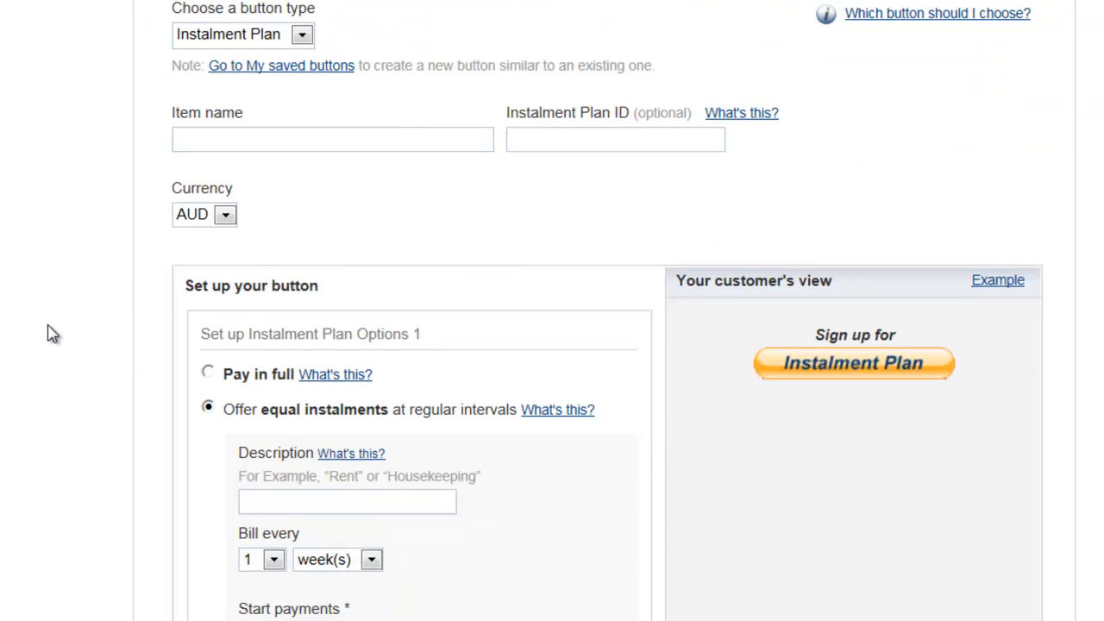
scroll(down, 3)
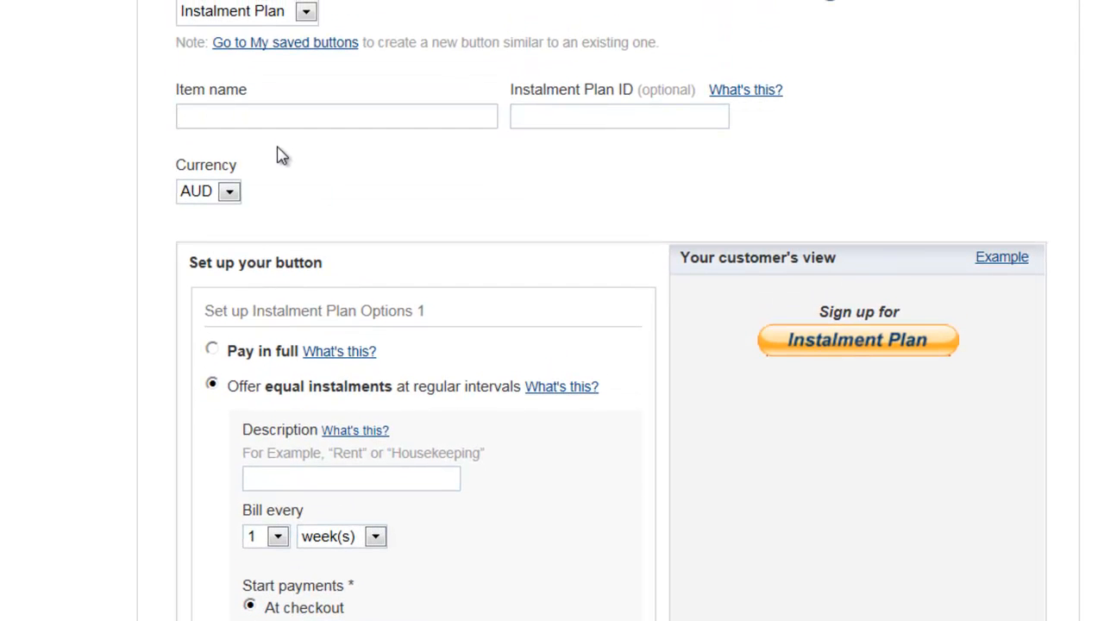
text(Test)
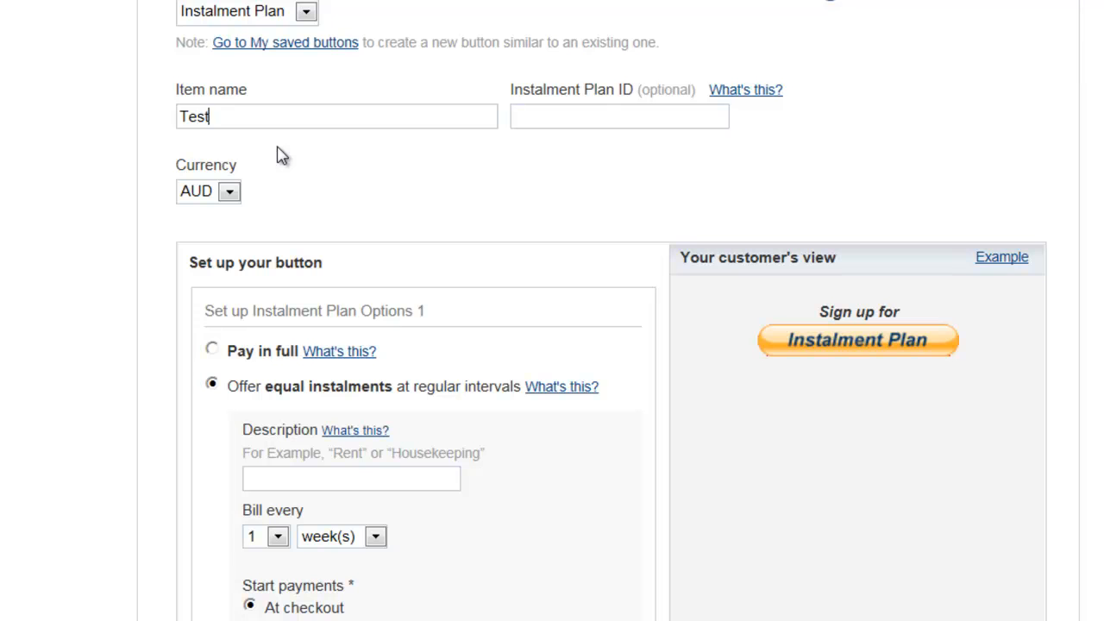
mouse_move(578, 200)
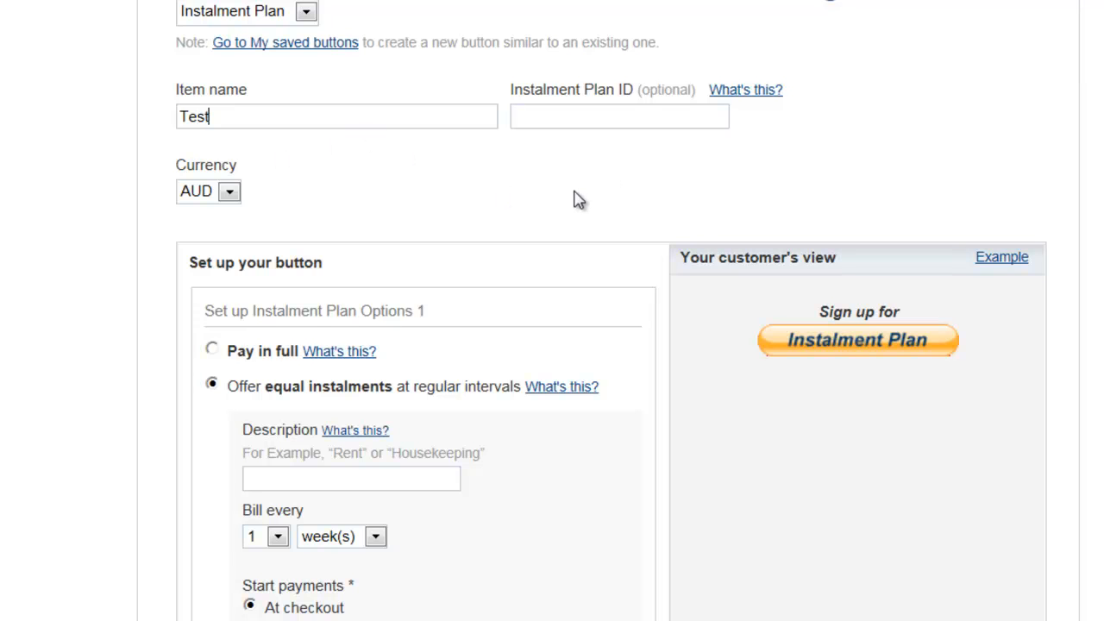
scroll(down, 3)
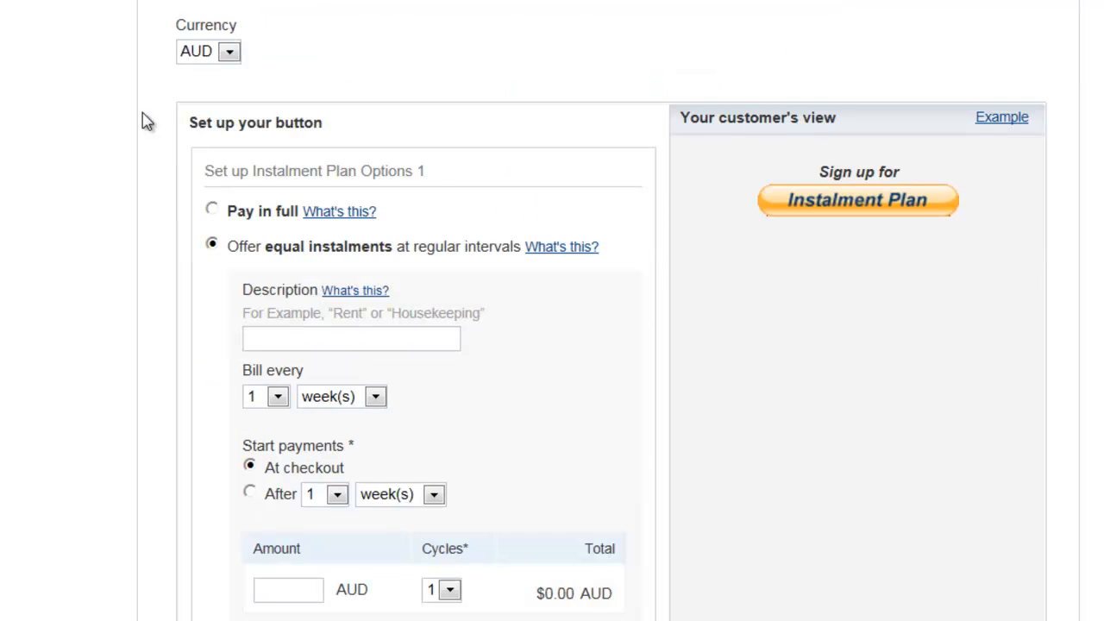
scroll(down, 3)
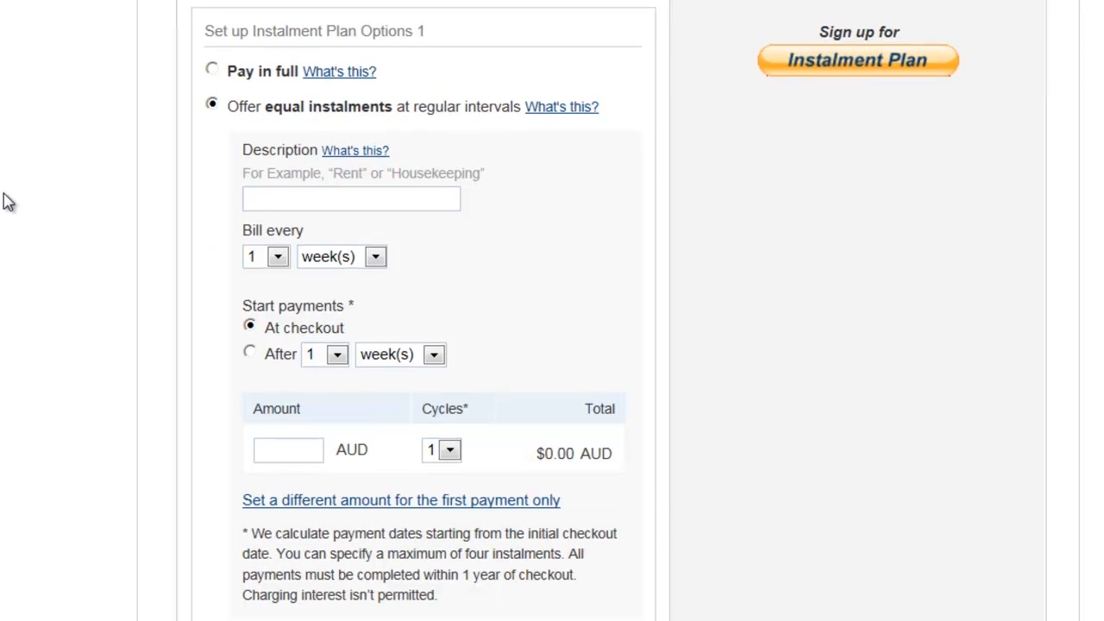
mouse_move(435, 265)
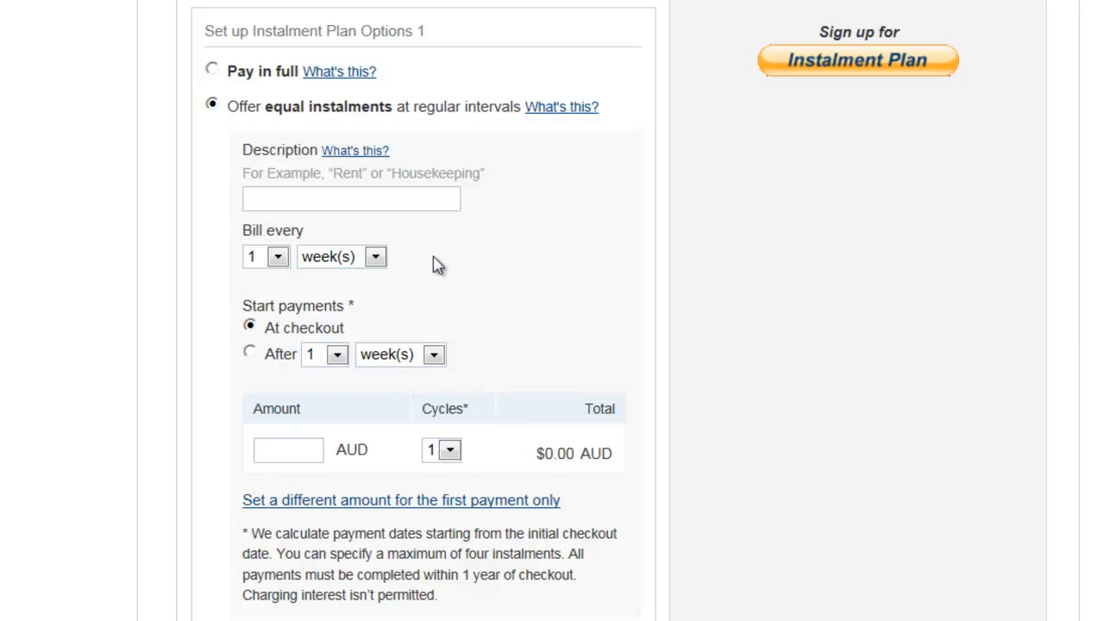
mouse_move(335, 464)
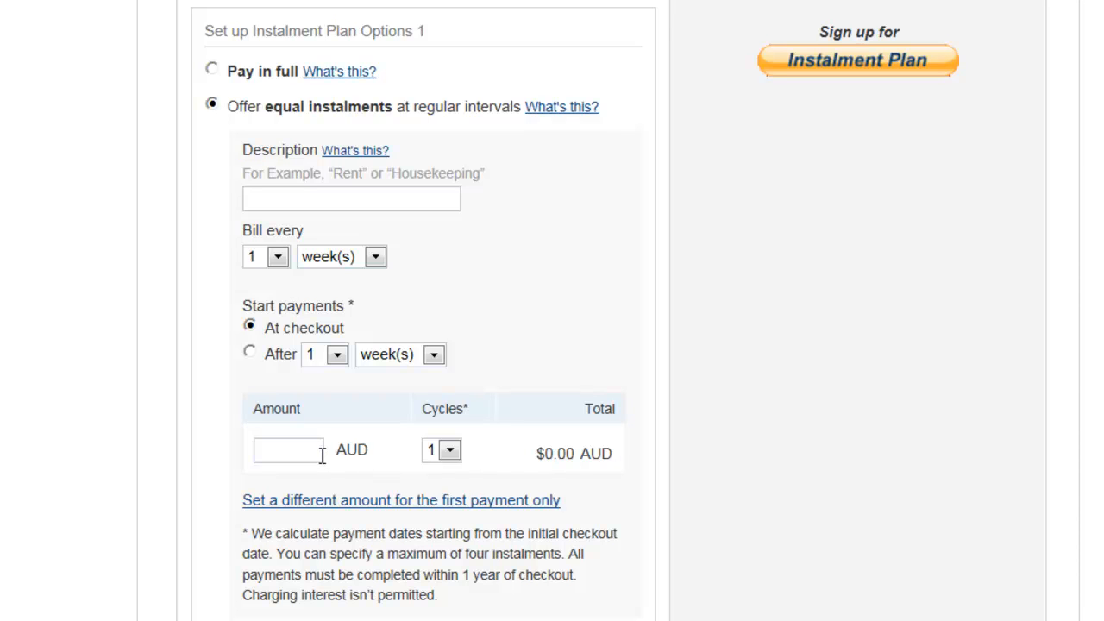
mouse_move(181, 469)
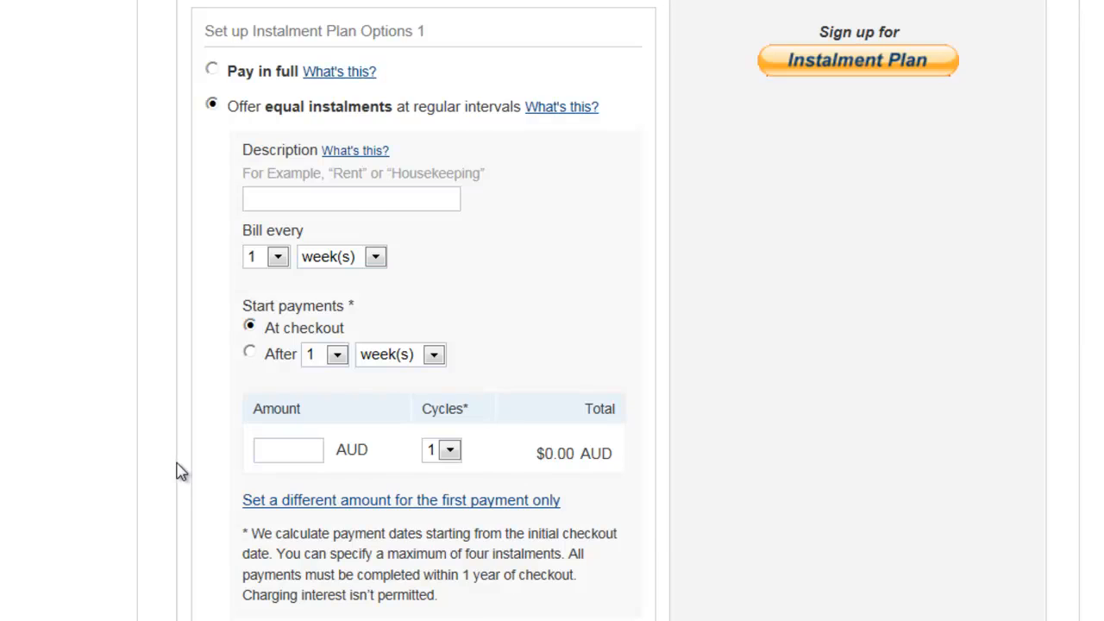
scroll(down, 3)
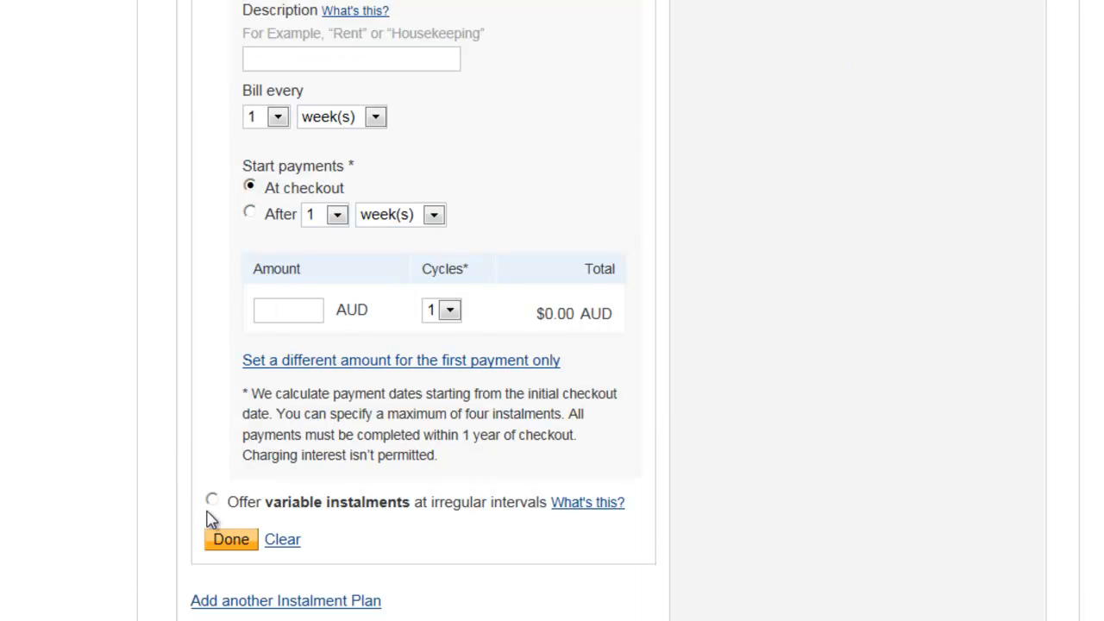
mouse_move(307, 531)
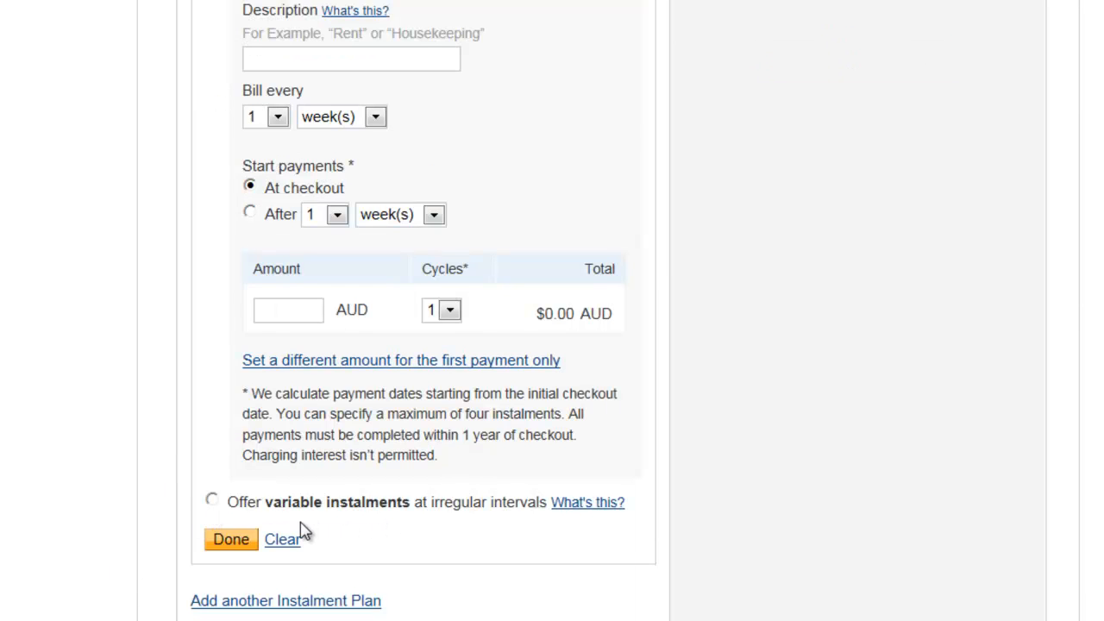
mouse_move(268, 543)
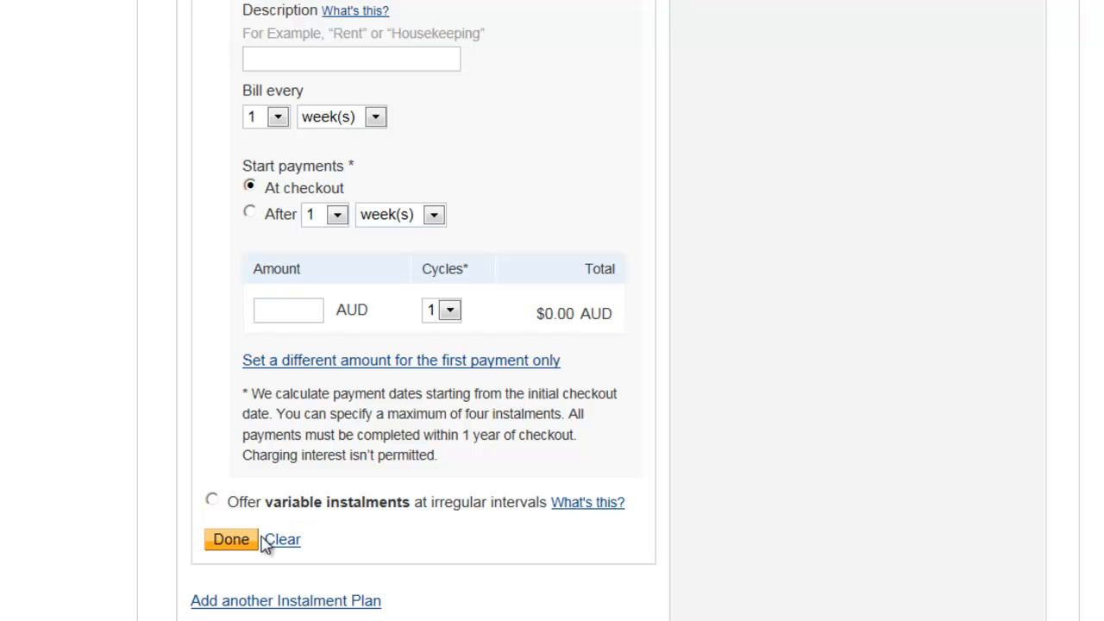
mouse_move(214, 504)
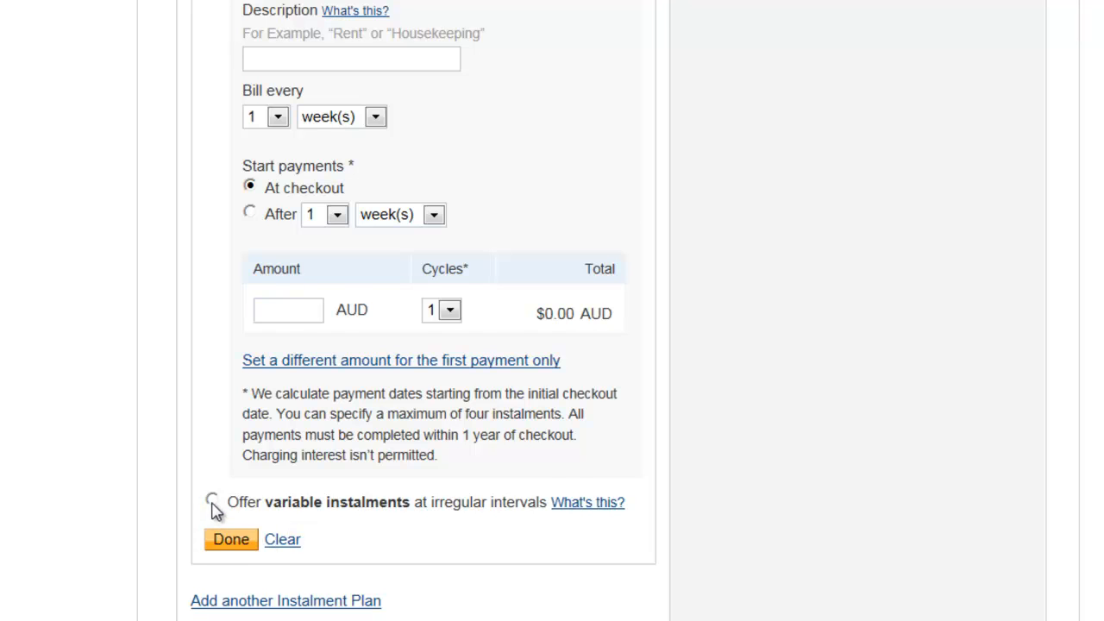
Use variable instalments described Test, weekly, with amounts 50, 50, 20 and 20 AUD.
click(212, 500)
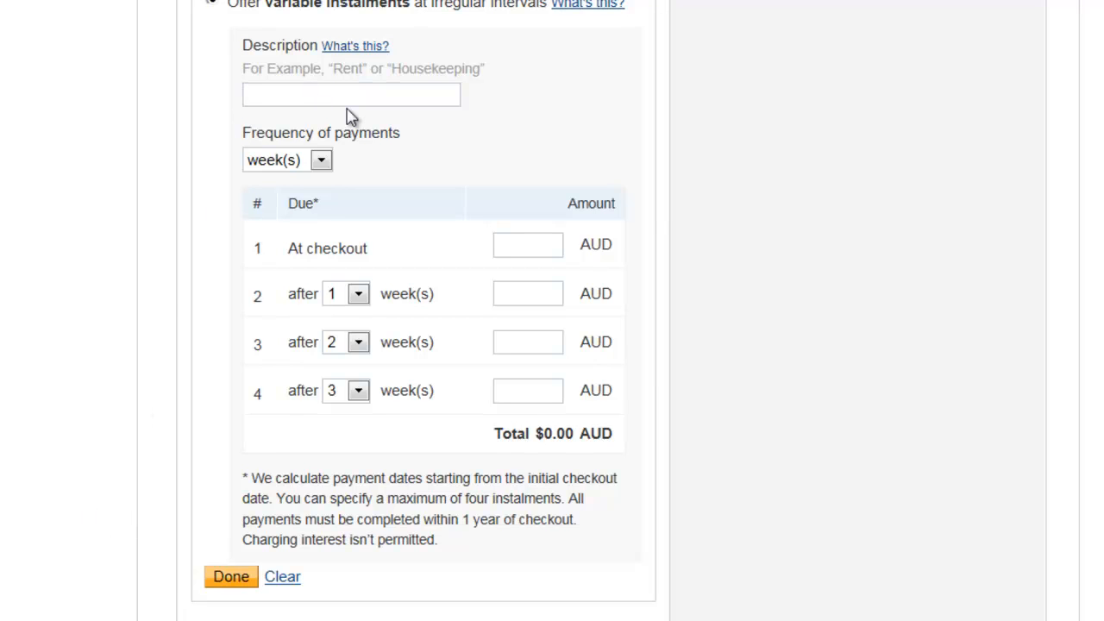
text(Test)
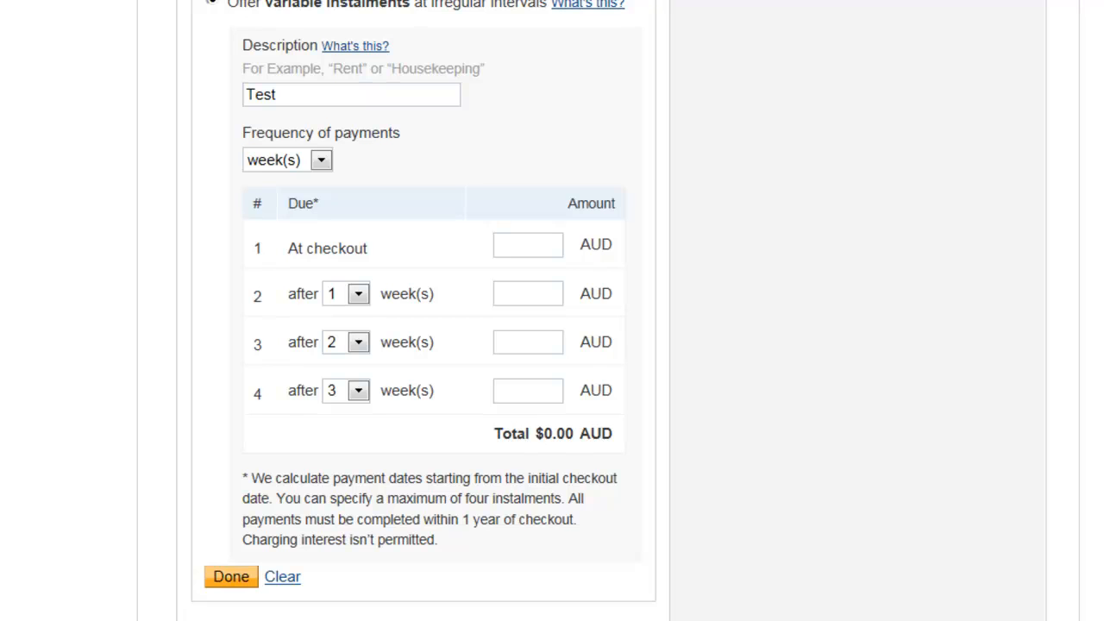
text(50)
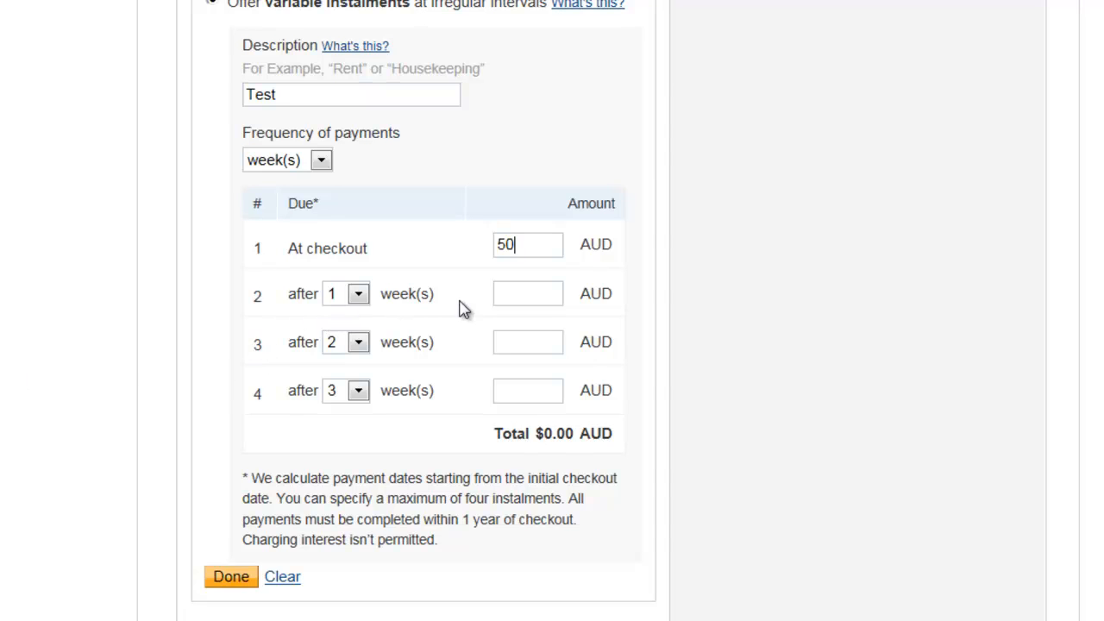
text(50)
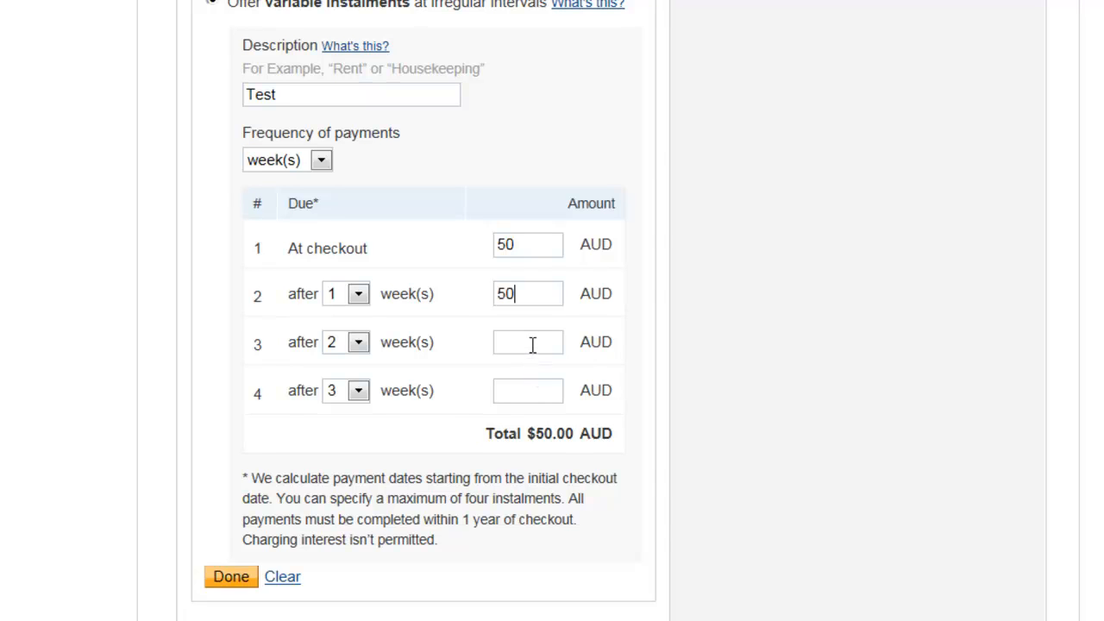
text(20)
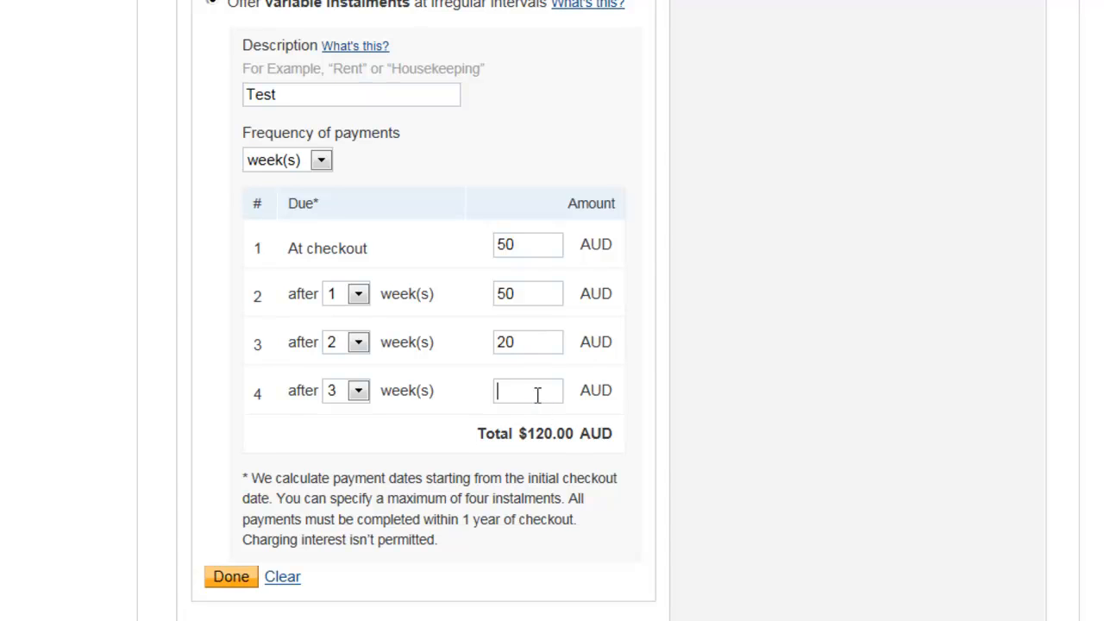
text(20)
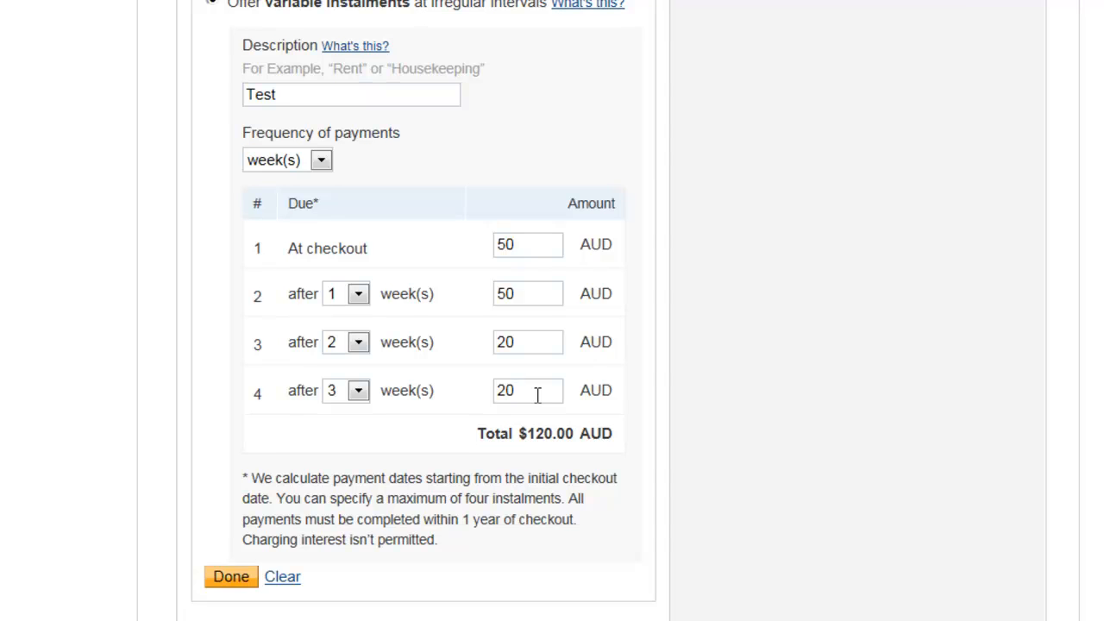
mouse_move(514, 410)
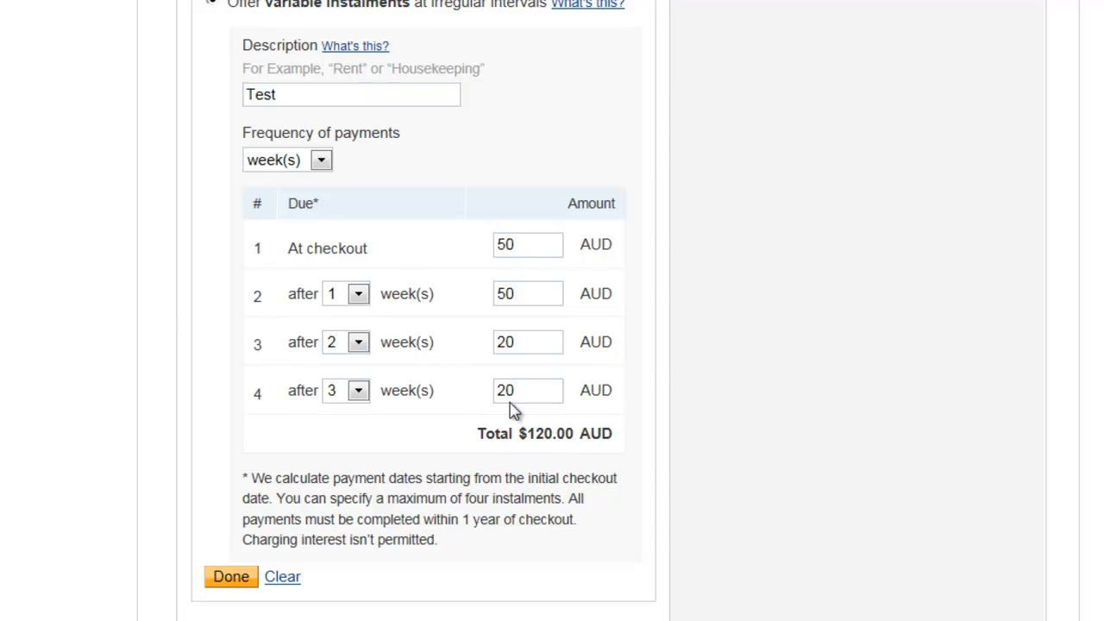
mouse_move(492, 293)
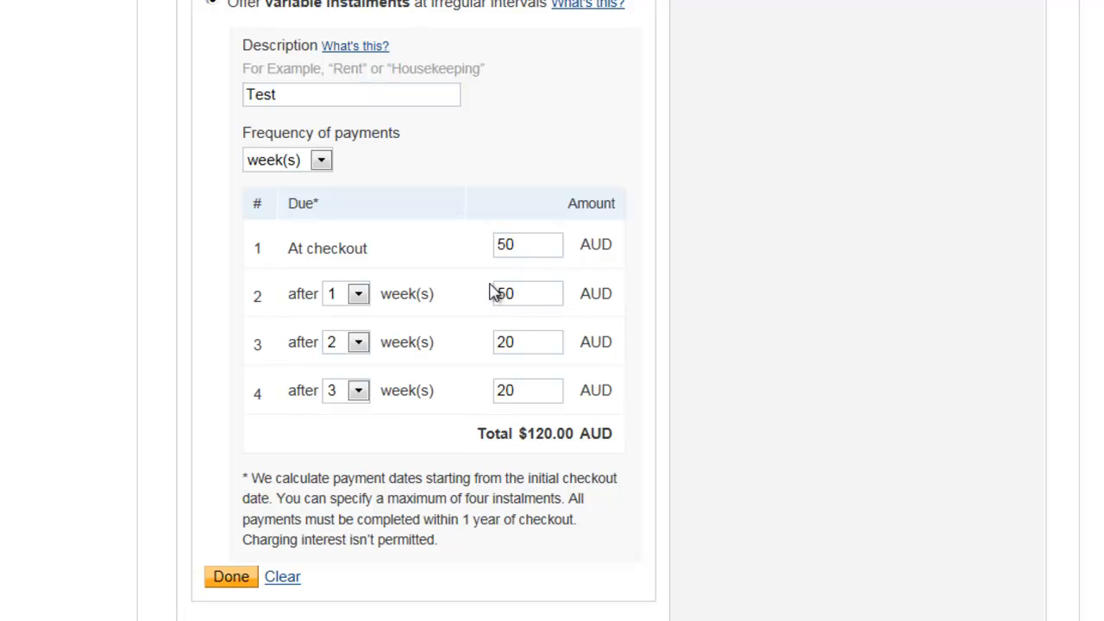
mouse_move(502, 293)
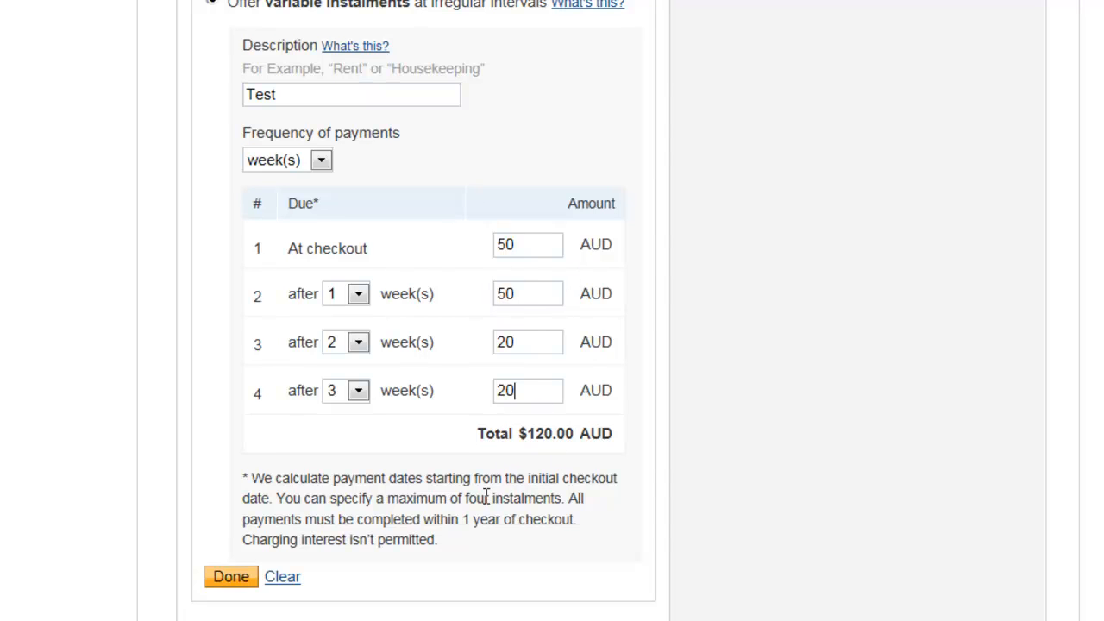
mouse_move(97, 483)
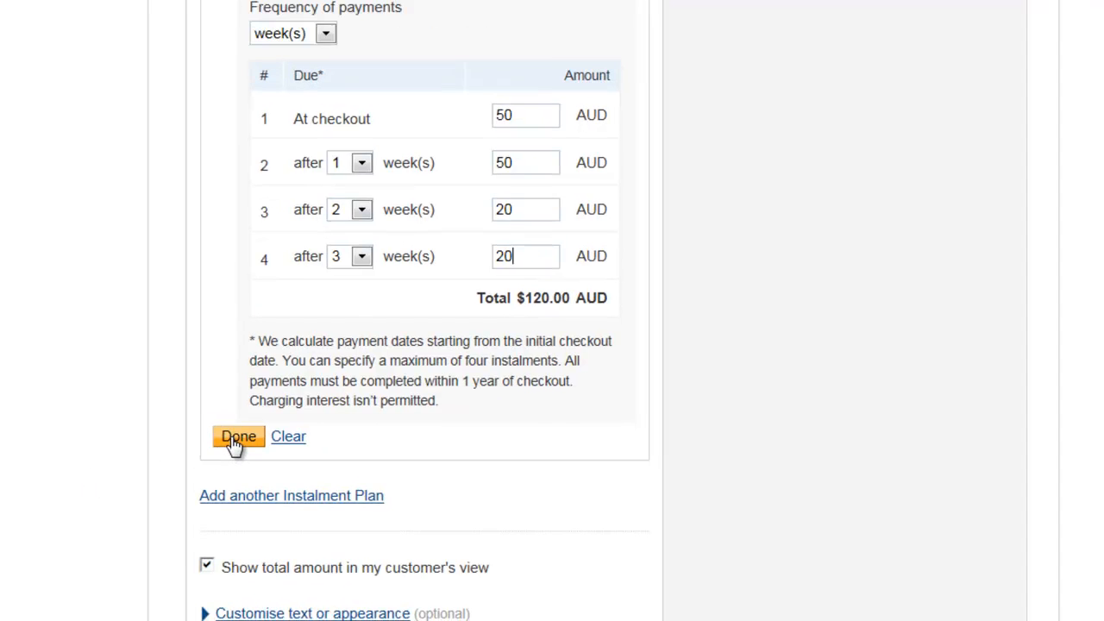
Confirm the plan with Done and create the button to show its HTML code.
click(238, 434)
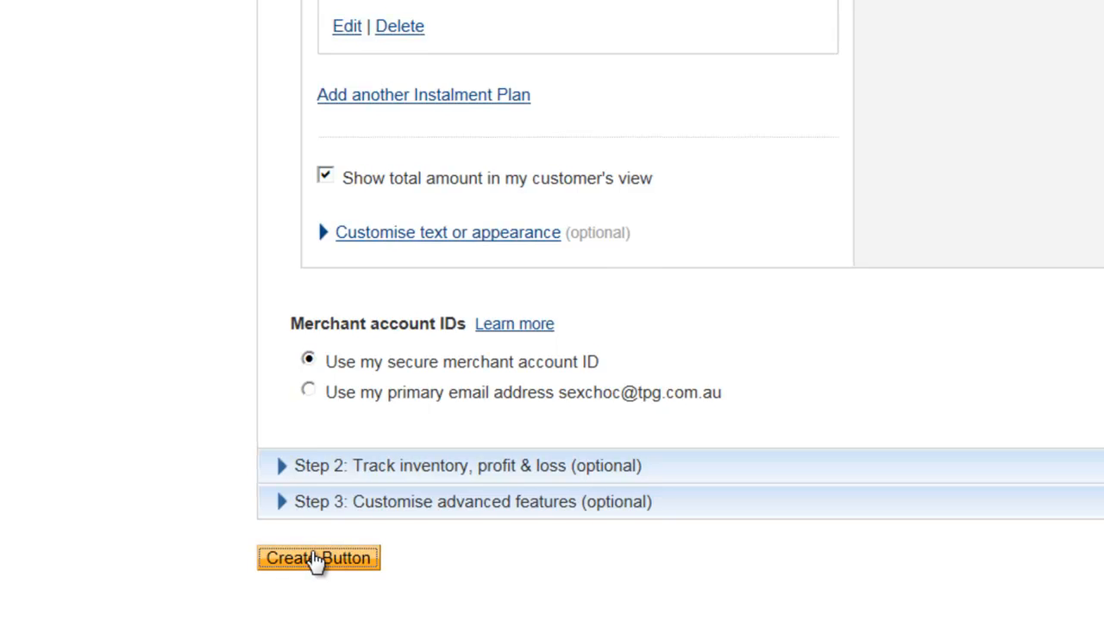
click(317, 557)
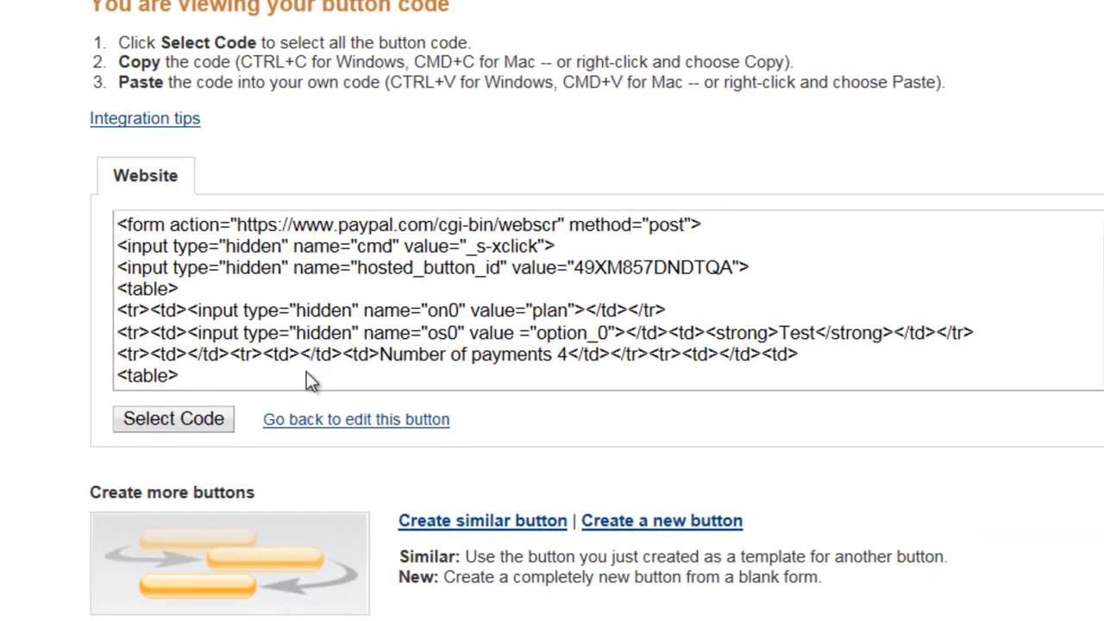
Select all of the generated button code for copying.
click(172, 419)
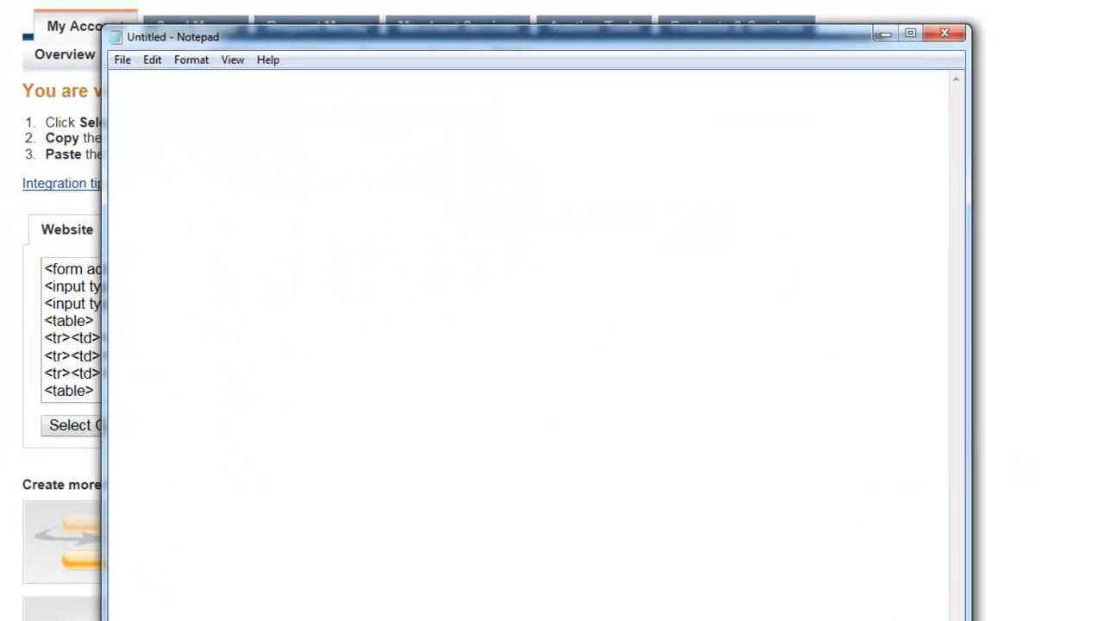
Paste the code into Notepad and save it over the existing TEST.txt, confirming the replace.
click(147, 96)
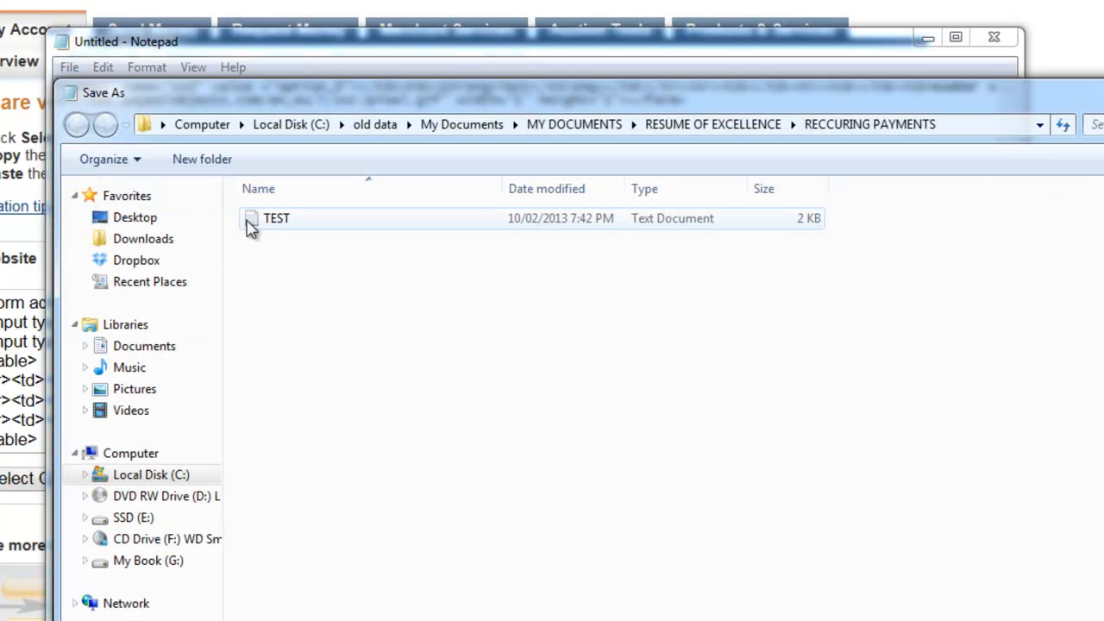
click(276, 218)
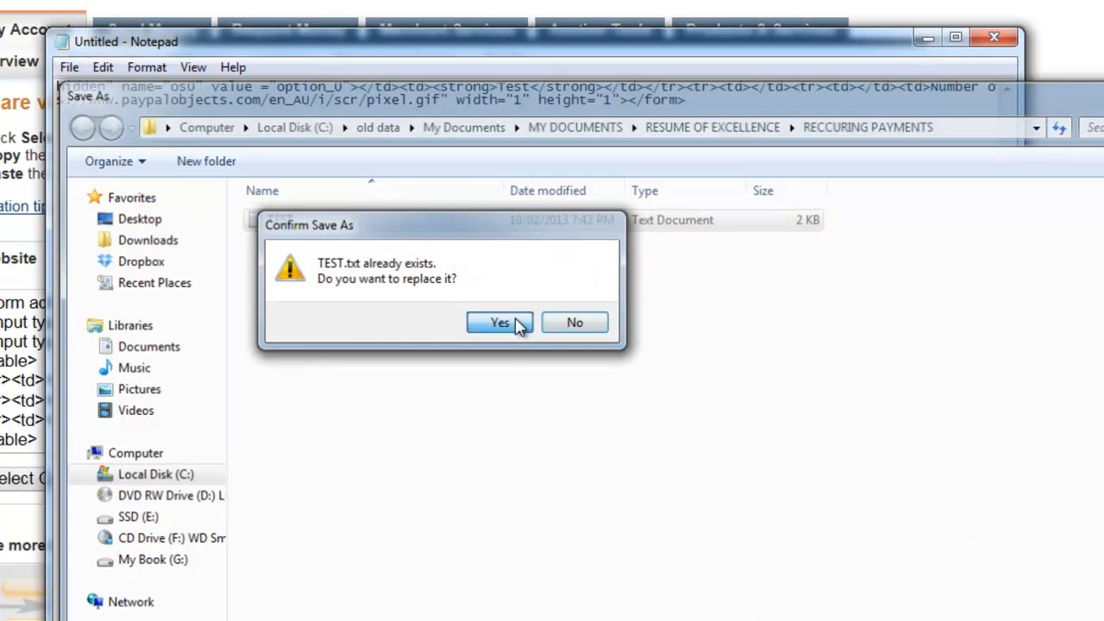
click(500, 323)
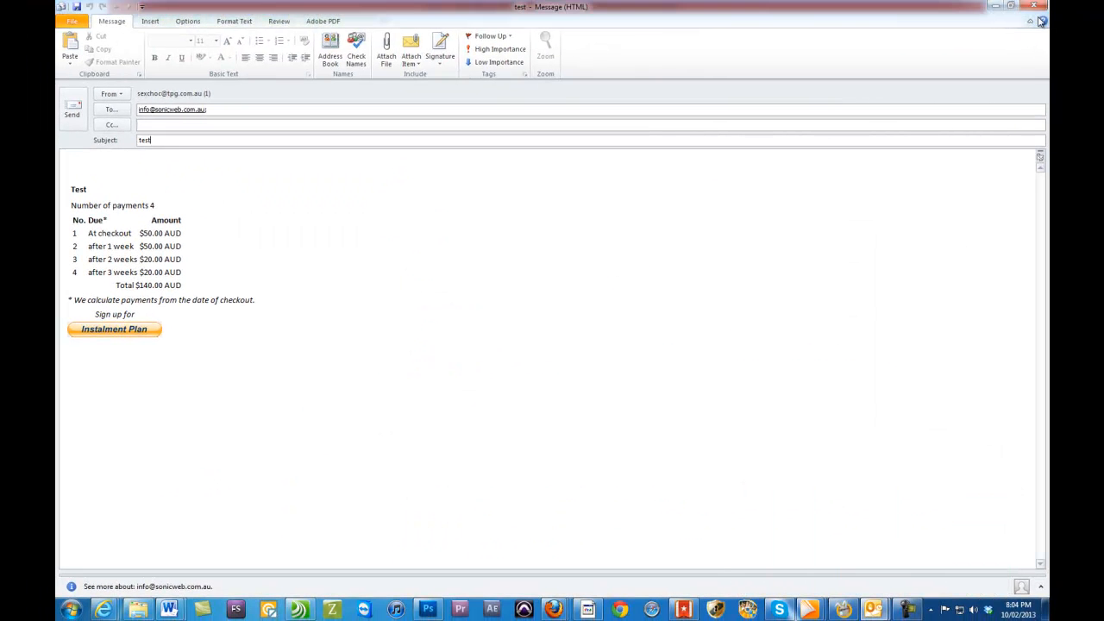
click(1042, 21)
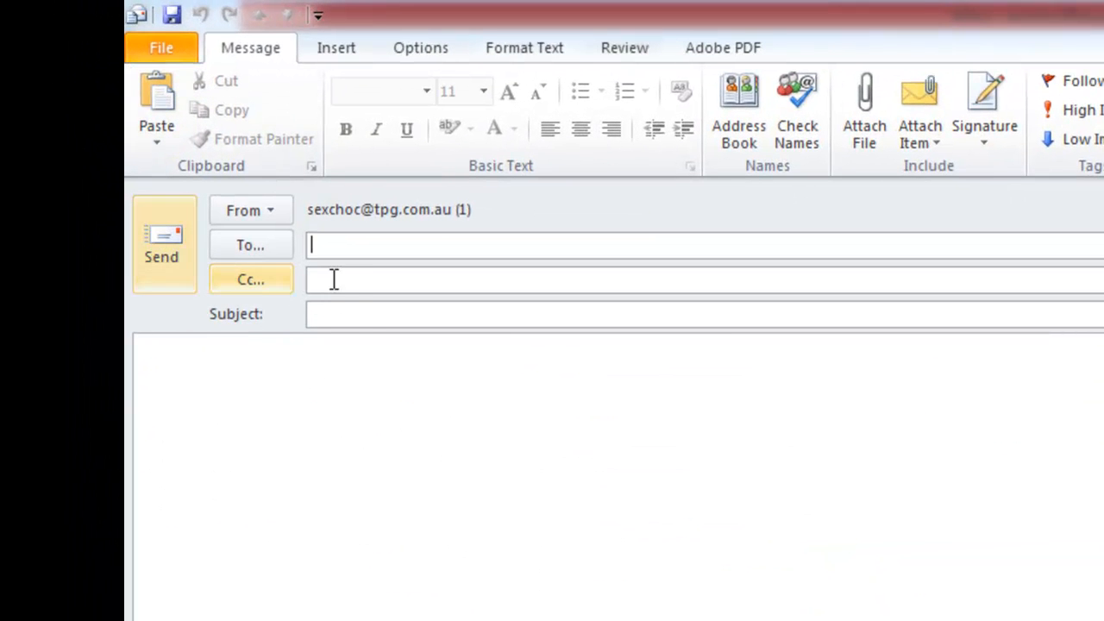
mouse_move(335, 378)
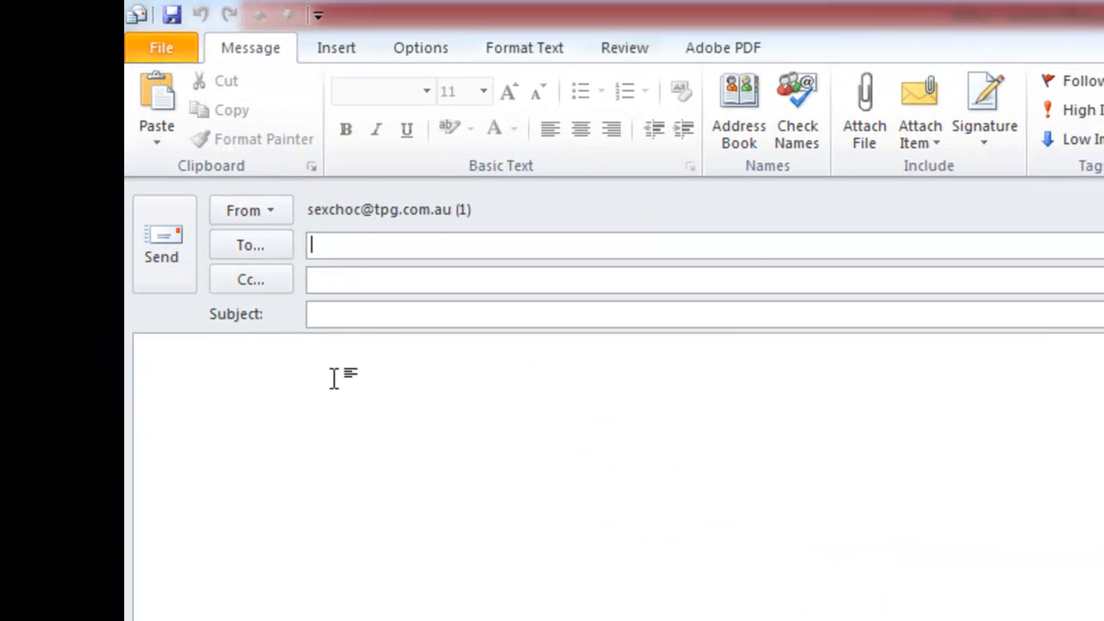
text(info)
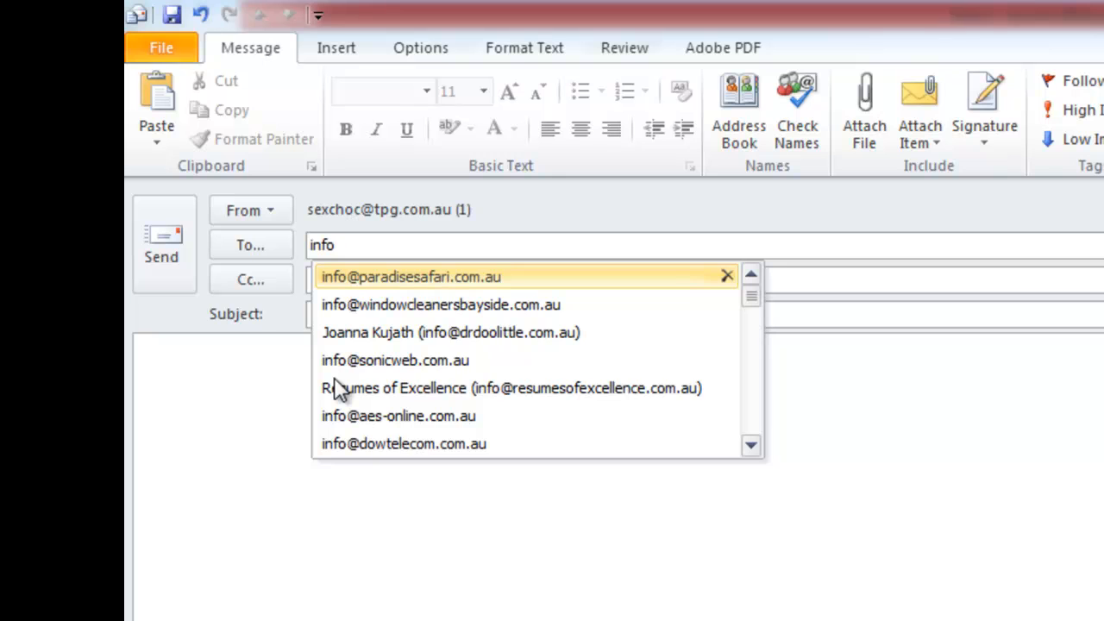
click(393, 360)
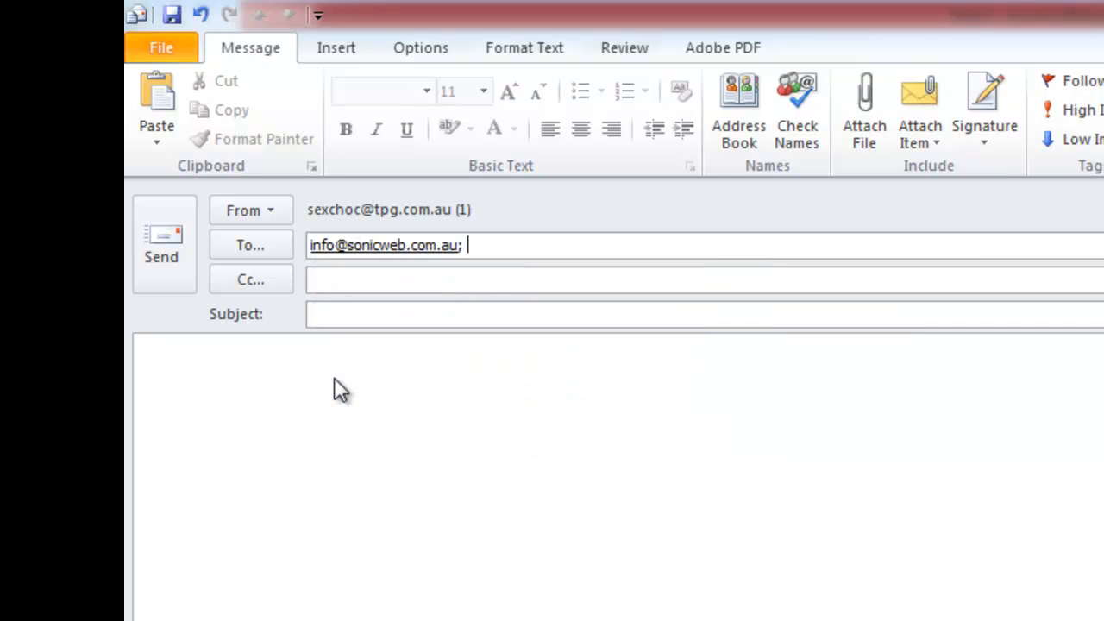
text(test)
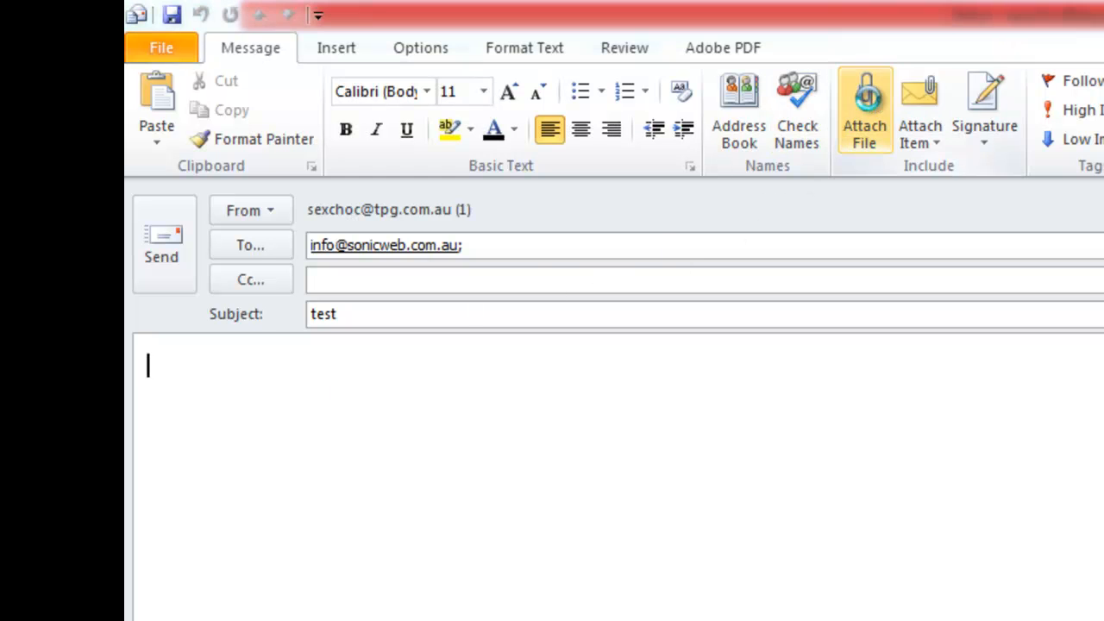
Insert the TEST file into the email body as text so the button renders.
click(864, 107)
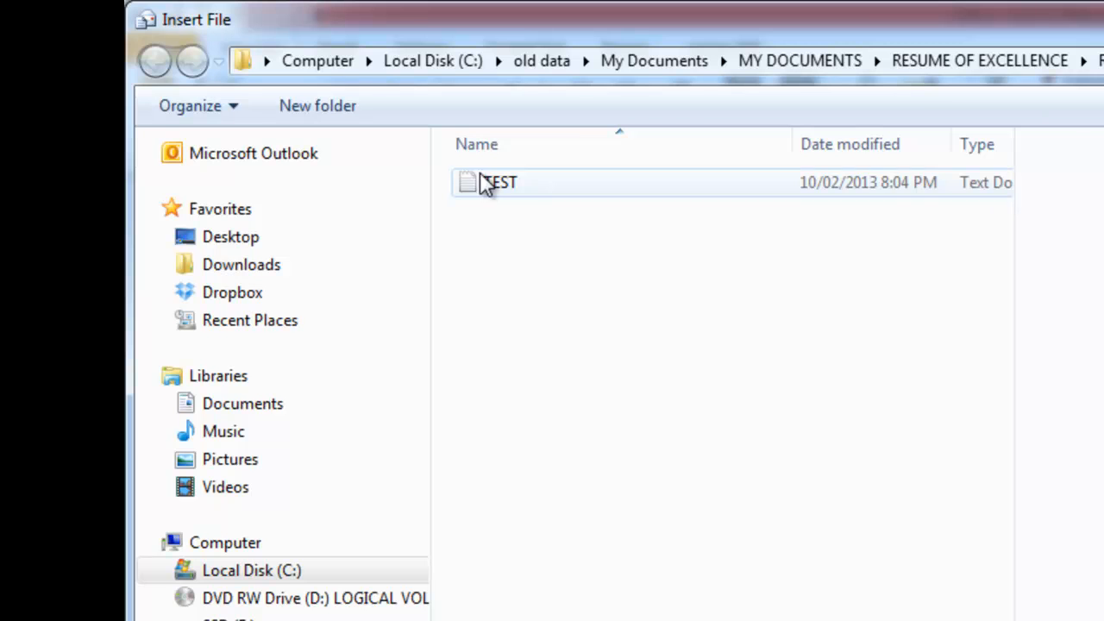
click(499, 183)
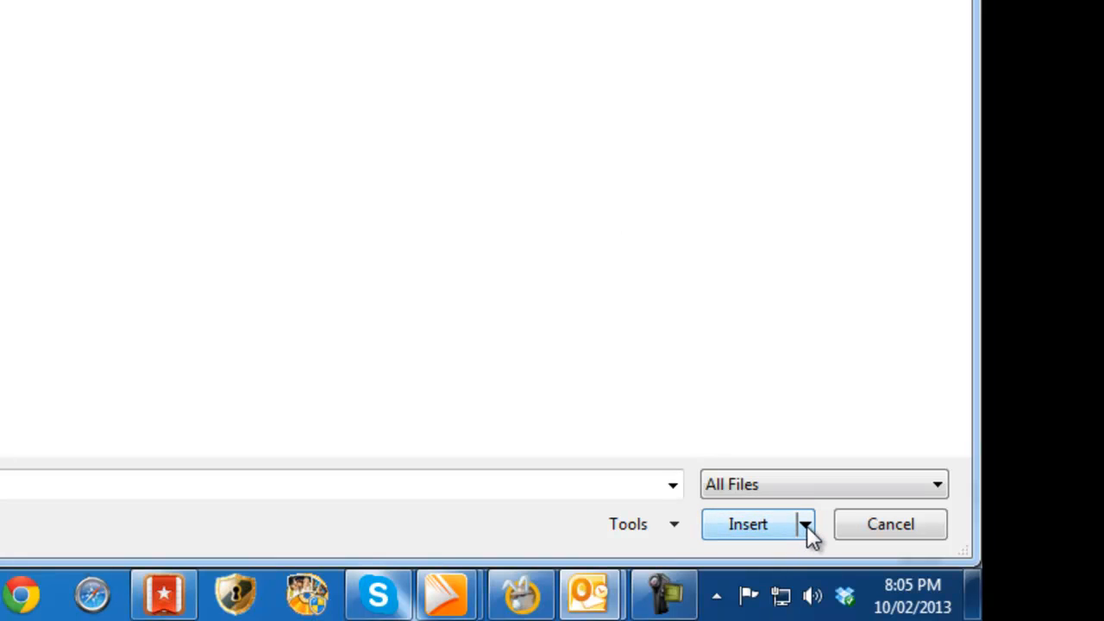
click(804, 524)
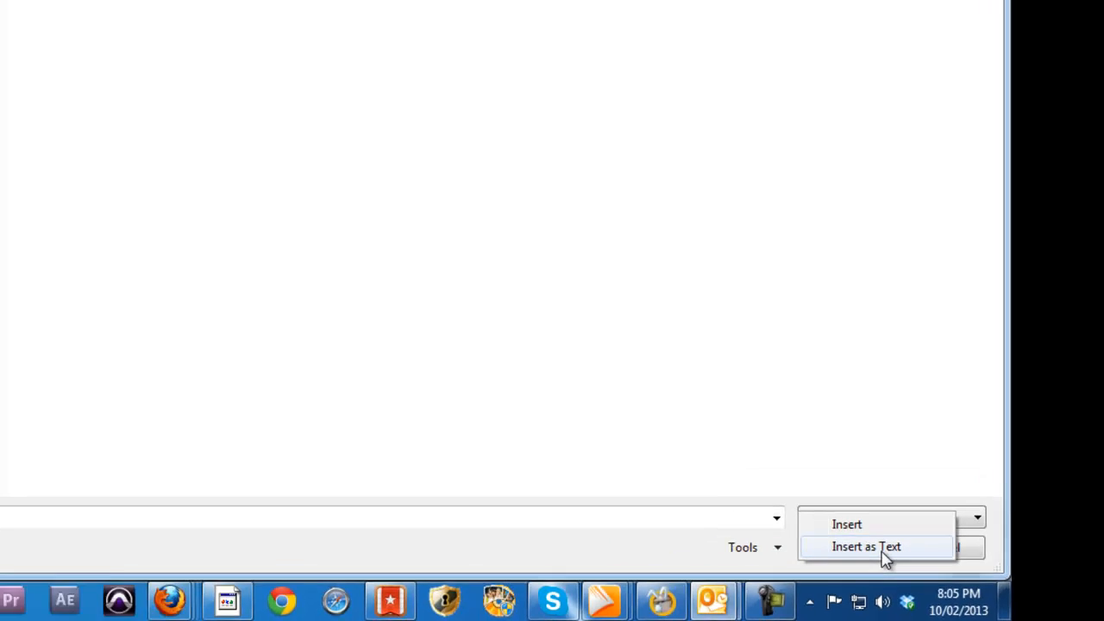
click(866, 545)
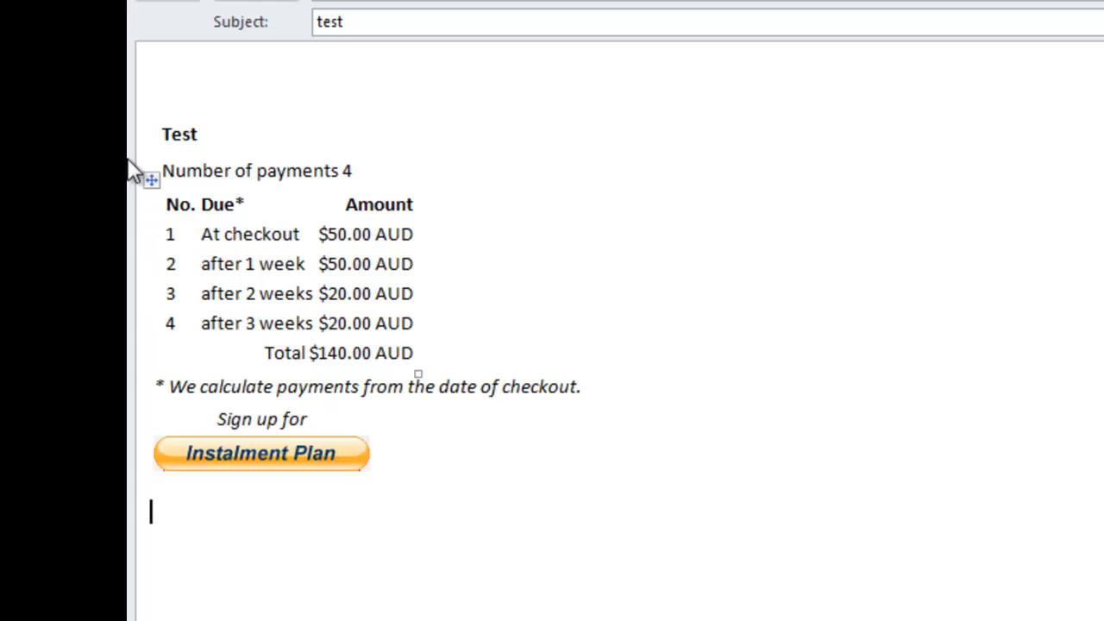
mouse_move(573, 520)
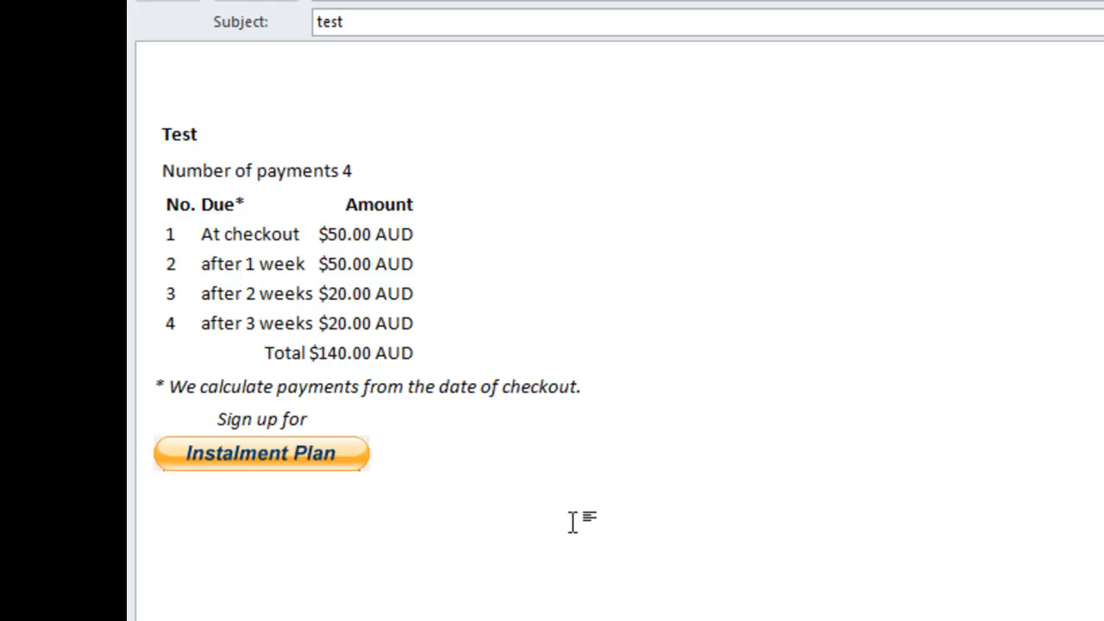
click(152, 510)
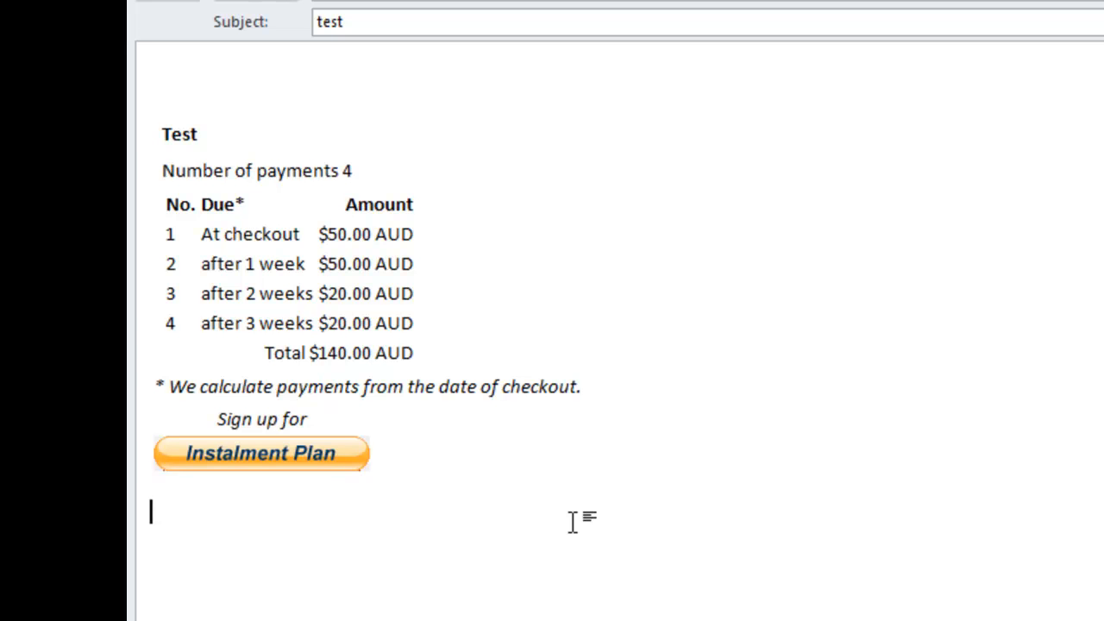
mouse_move(397, 491)
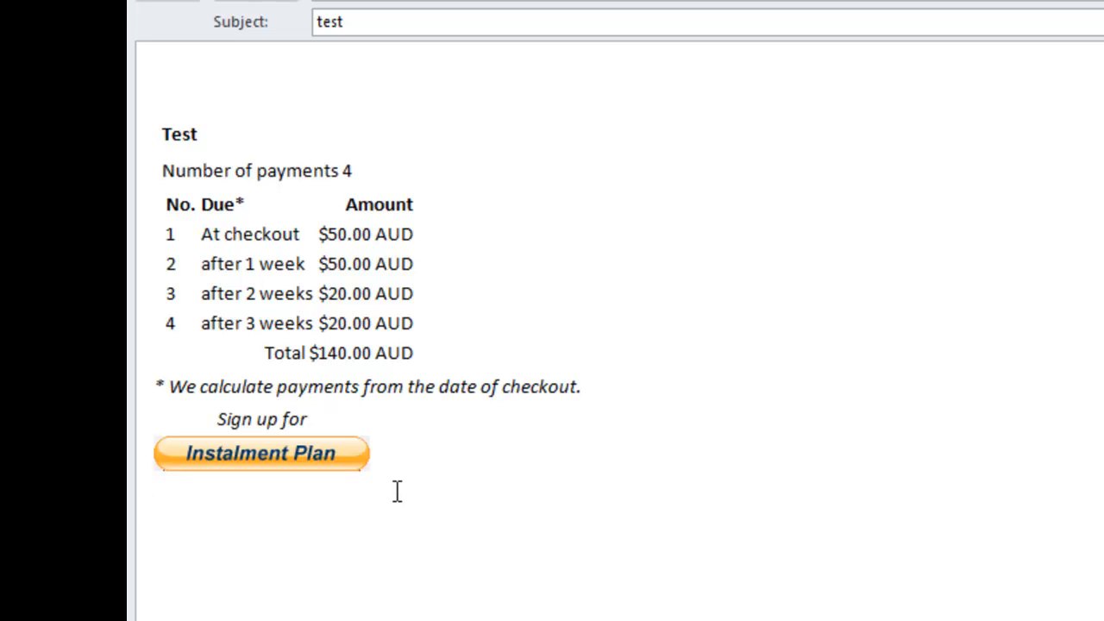
mouse_move(411, 504)
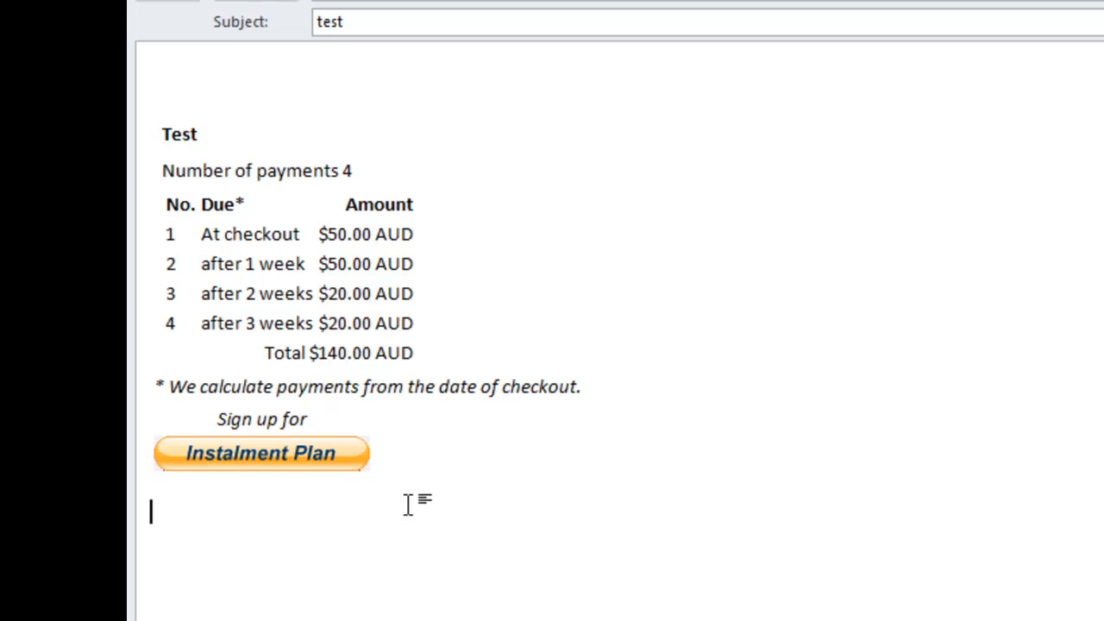
mouse_move(422, 509)
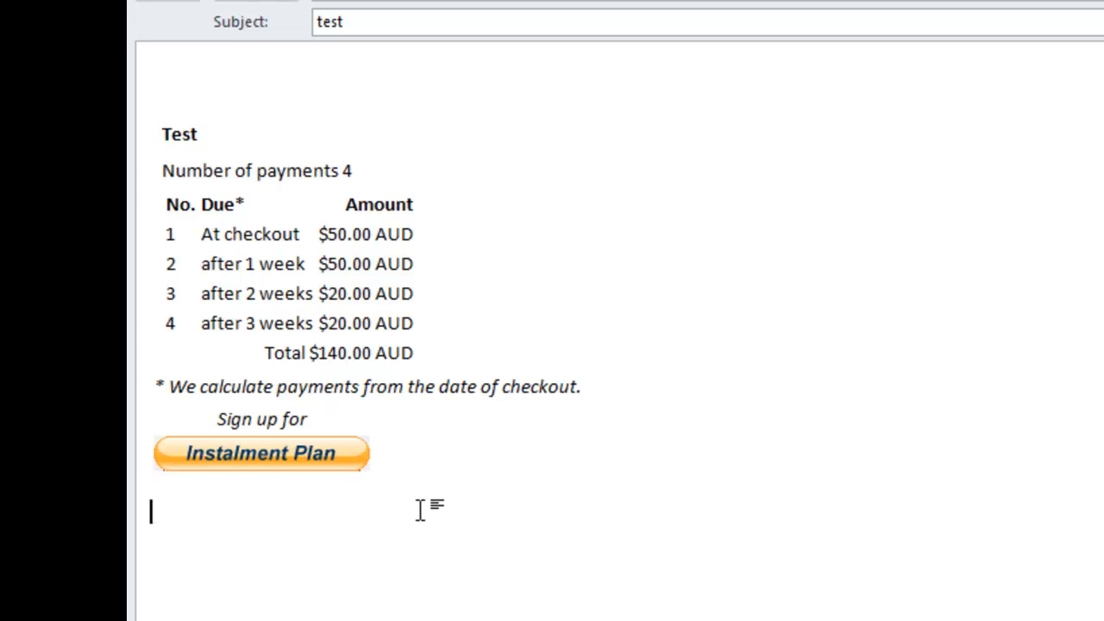